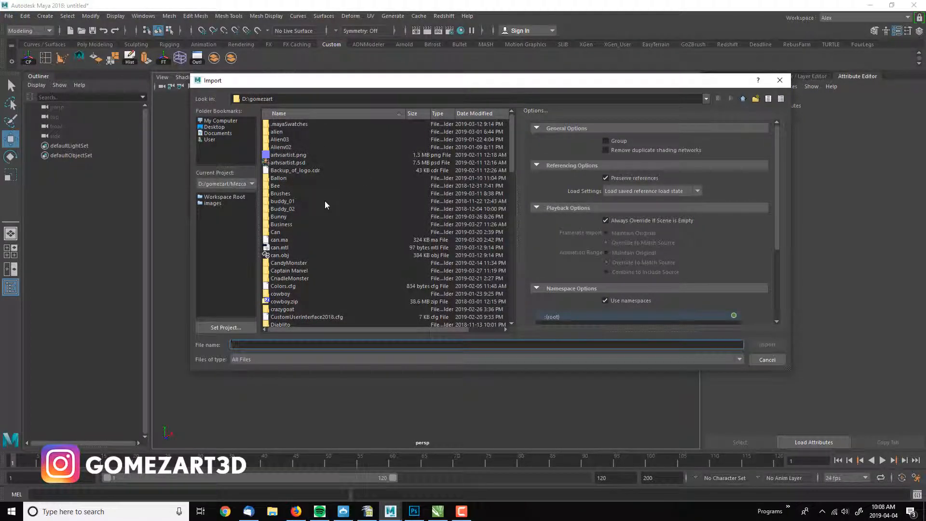
# Step: Import the logo curves file and group the imported curves into group1
pyautogui.scroll(-3)
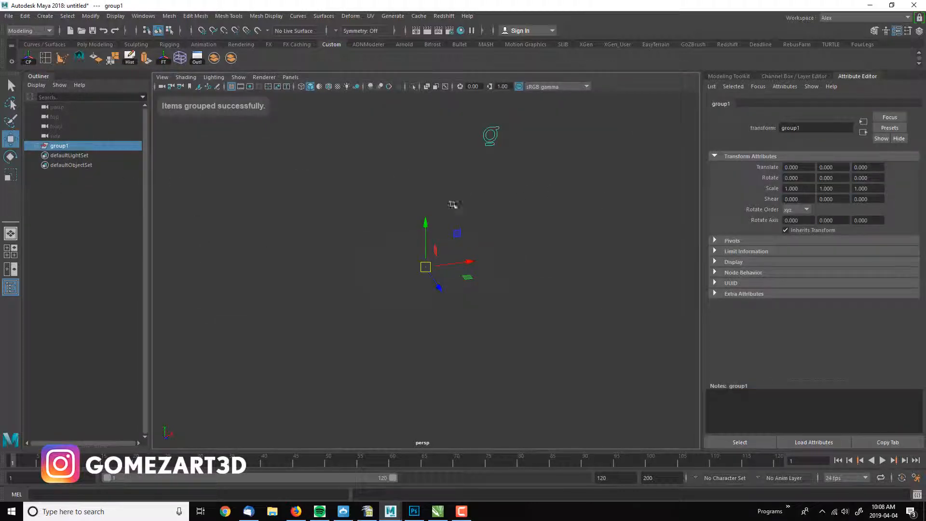
# Step: Center group1's pivot and set its translate values to move the logo to the origin
pyautogui.click(90, 16)
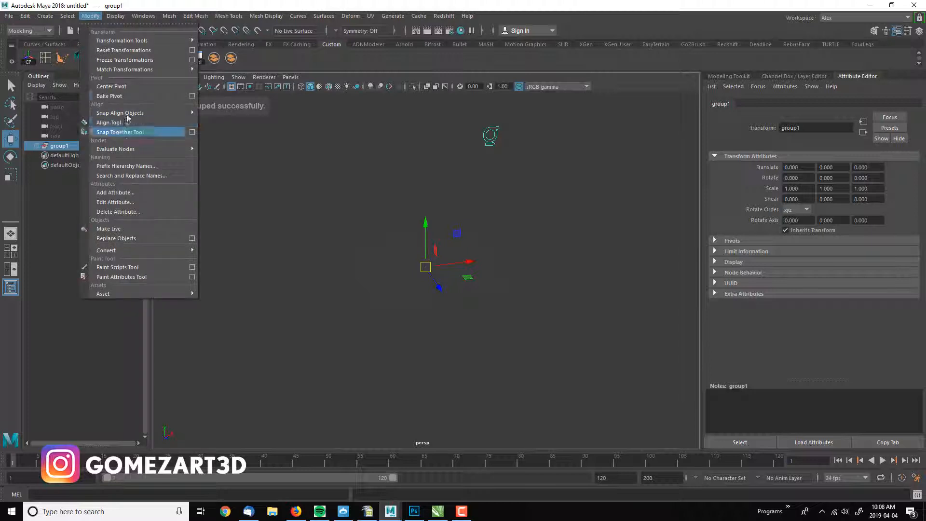
pyautogui.moveTo(110, 86)
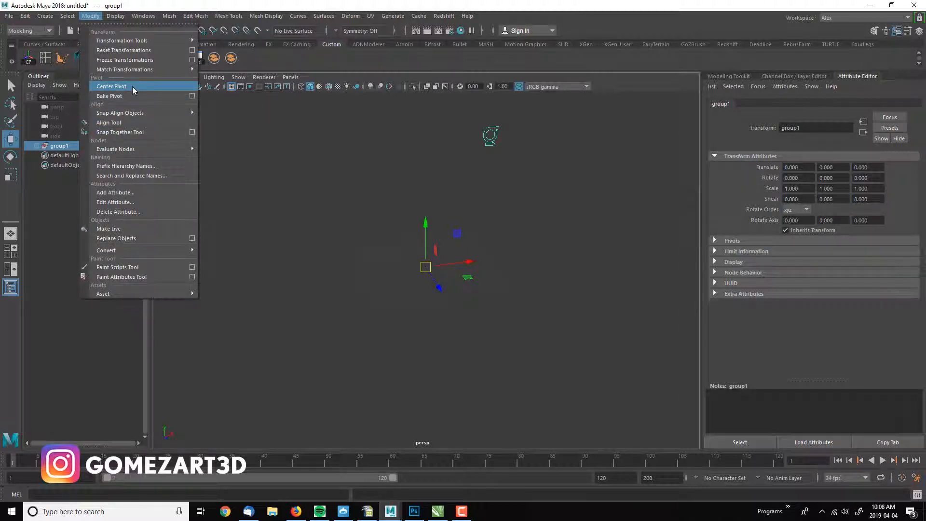
pyautogui.click(111, 87)
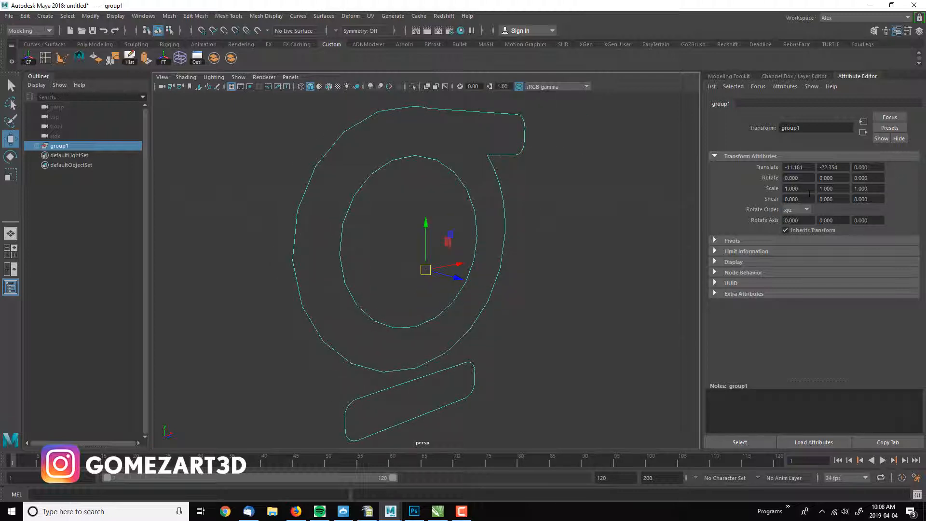
pyautogui.click(797, 177)
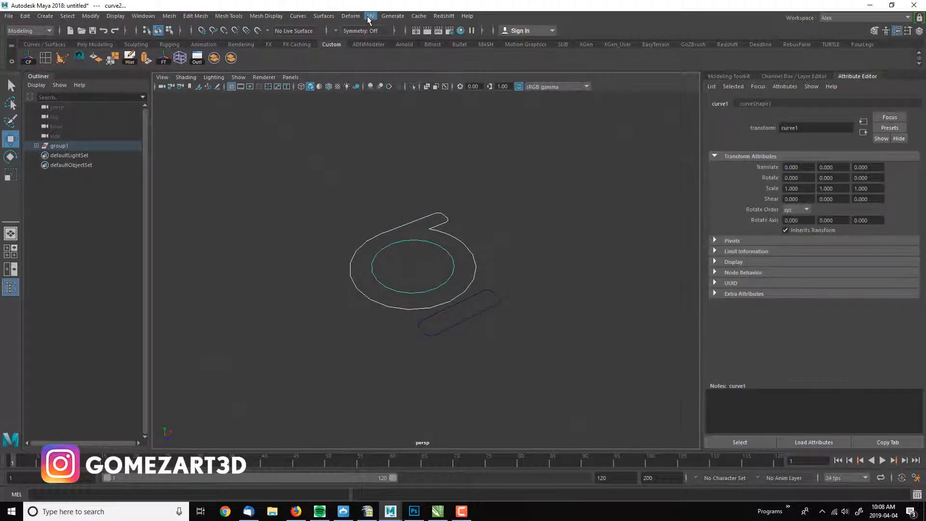
# Step: Bevel Plus the ring curves, then the bar curve, into bevelPolygon1 and bevelPolygon2
pyautogui.click(323, 16)
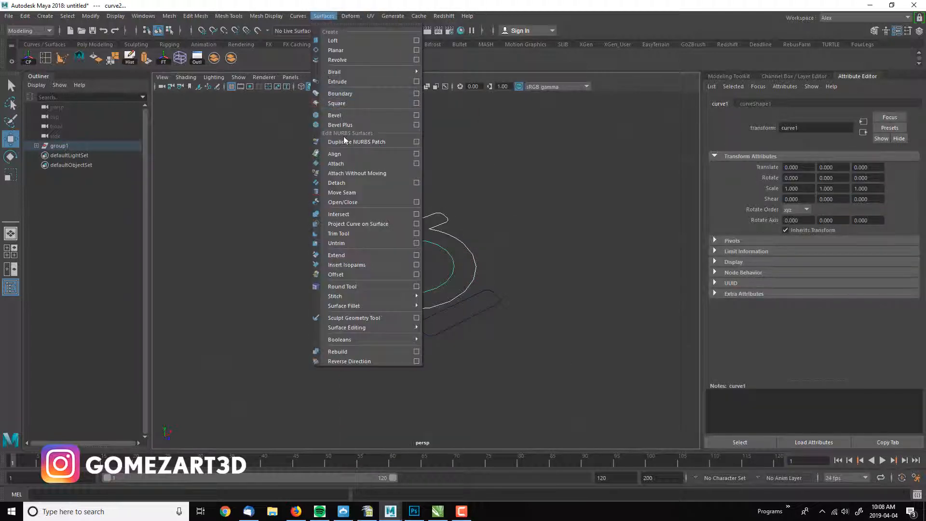
pyautogui.click(416, 125)
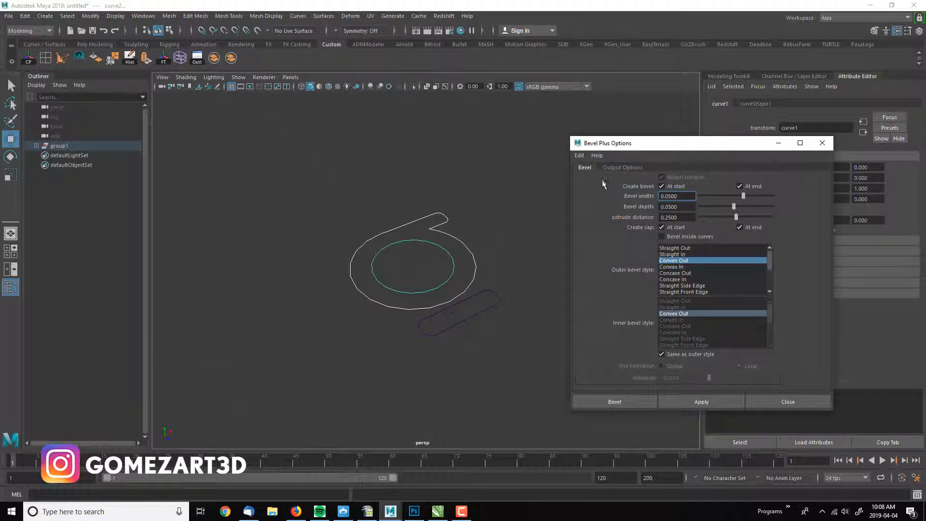
pyautogui.click(621, 167)
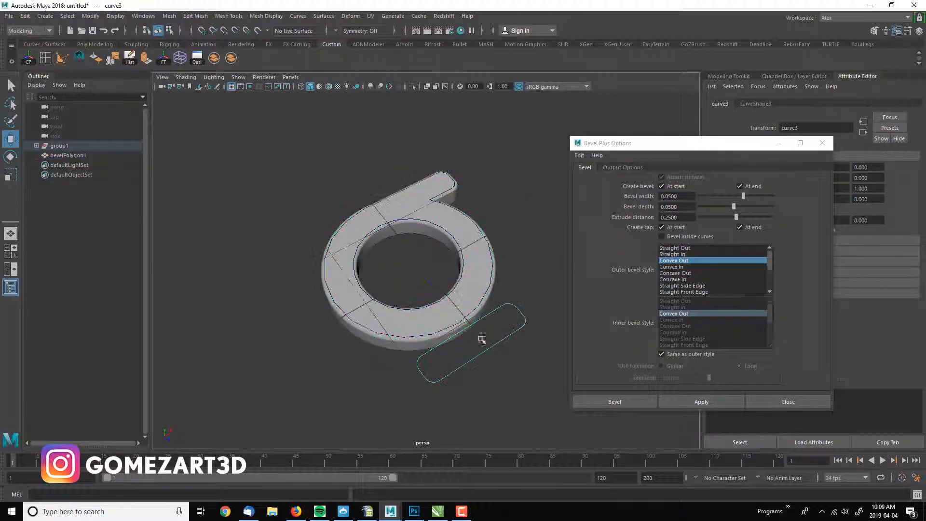
pyautogui.click(701, 401)
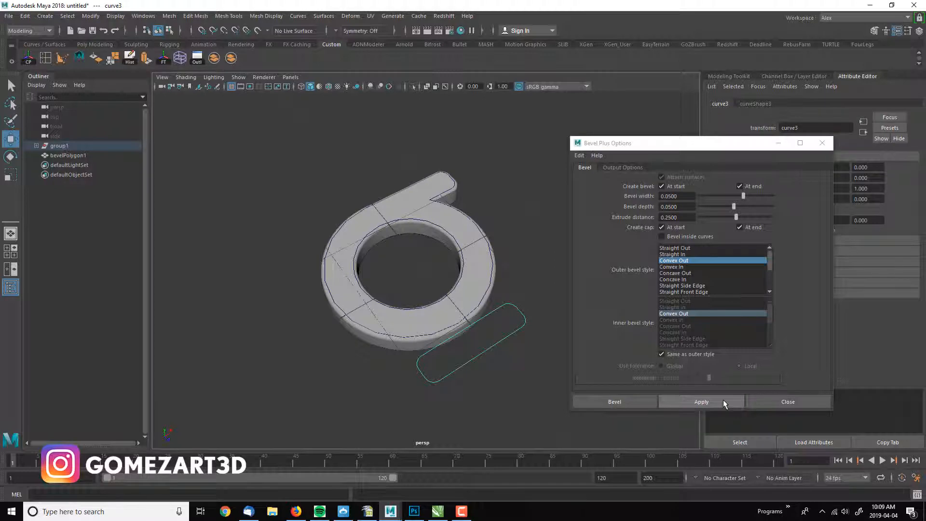
pyautogui.click(700, 401)
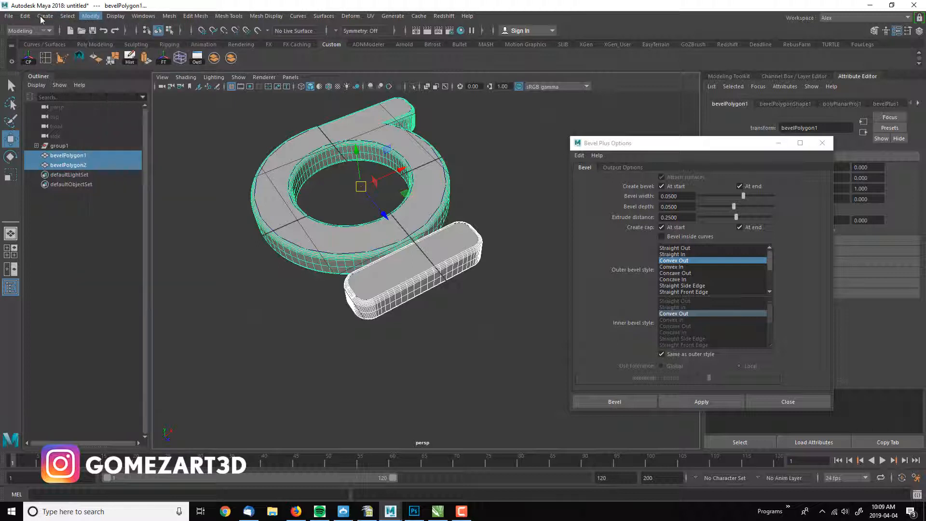
# Step: Delete the outline curve group and group bevelPolygon1 and bevelPolygon2 into group1
pyautogui.click(24, 16)
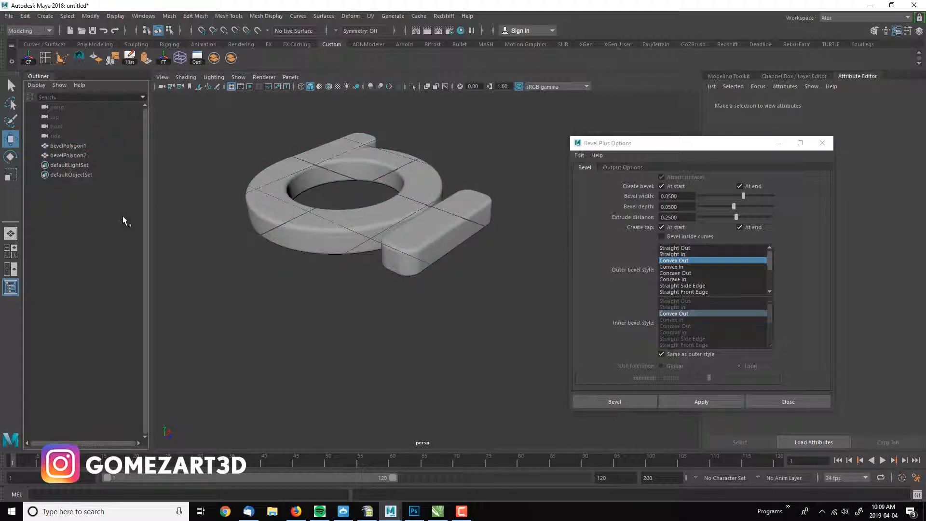
pyautogui.click(68, 155)
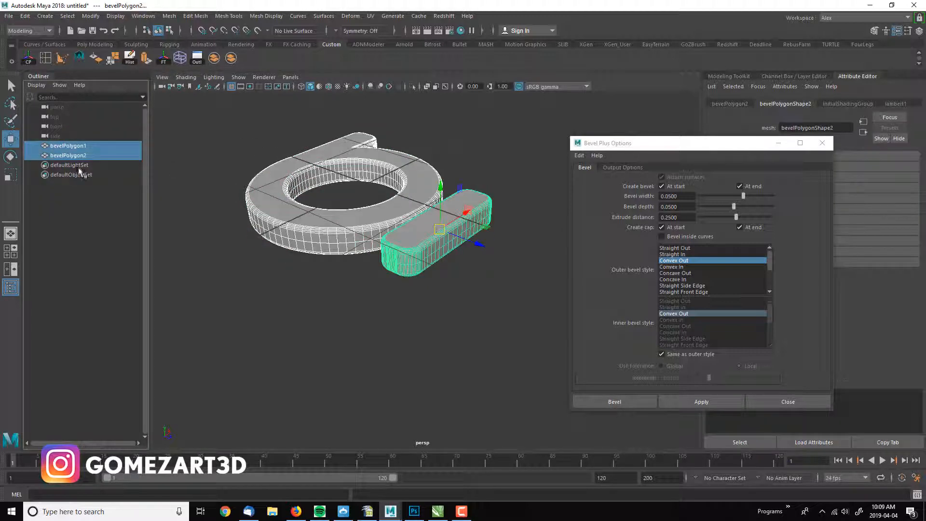
pyautogui.press('ctrl+g')
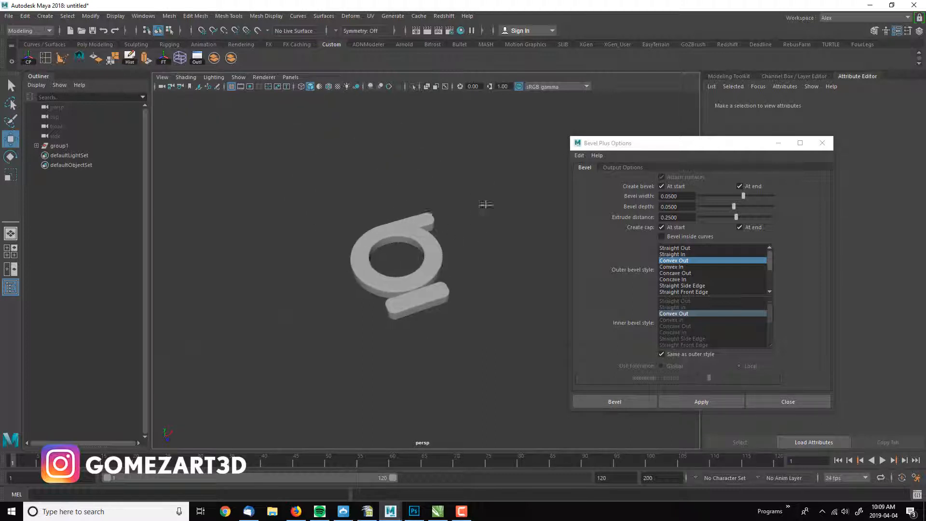
pyautogui.click(788, 402)
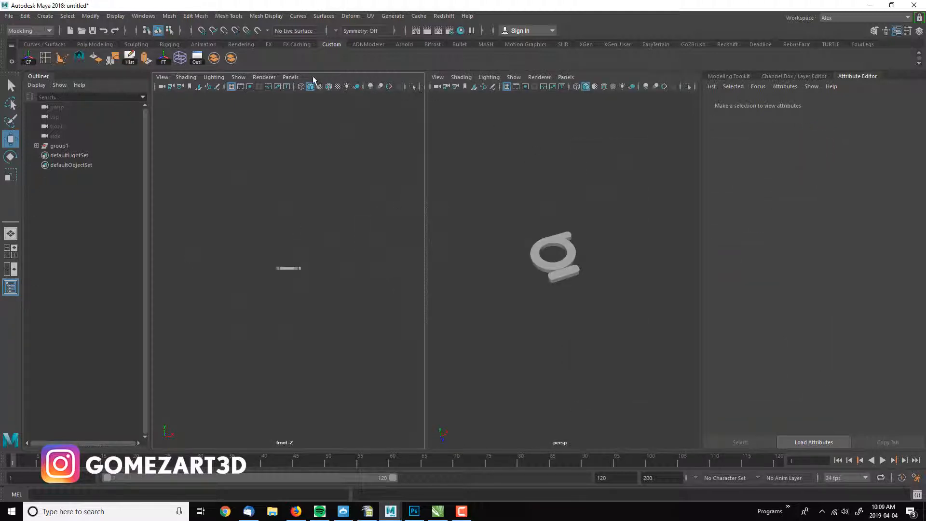
# Step: Create camera1 from the view in a two-pane layout, widen its pane, and show cameraShape1
pyautogui.click(290, 77)
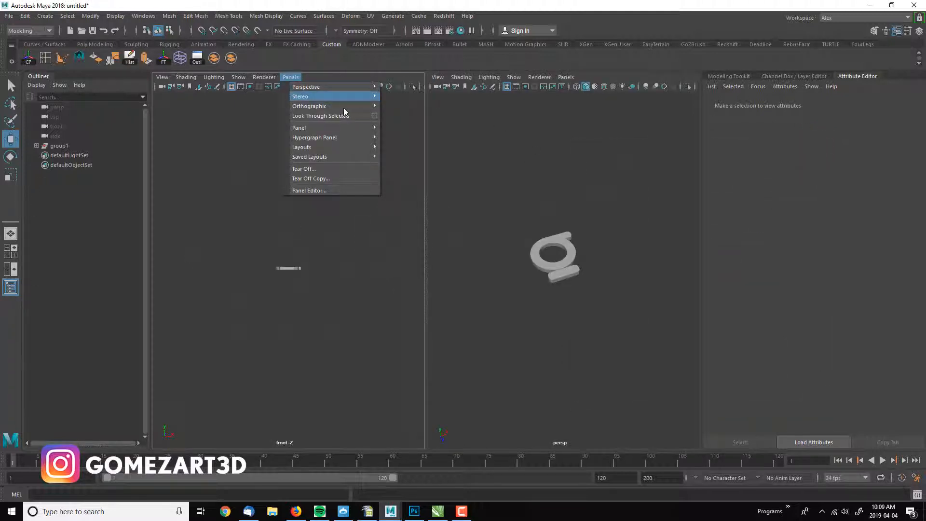
pyautogui.click(162, 77)
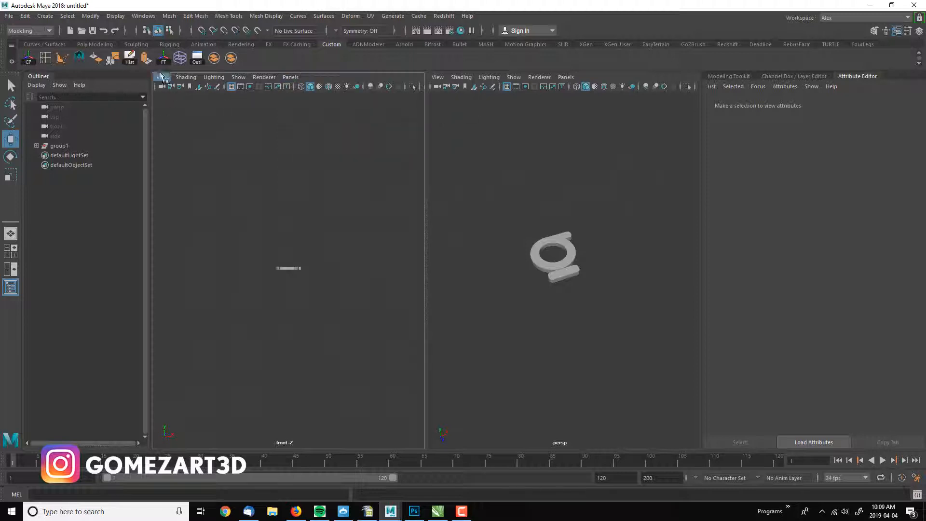
pyautogui.click(44, 16)
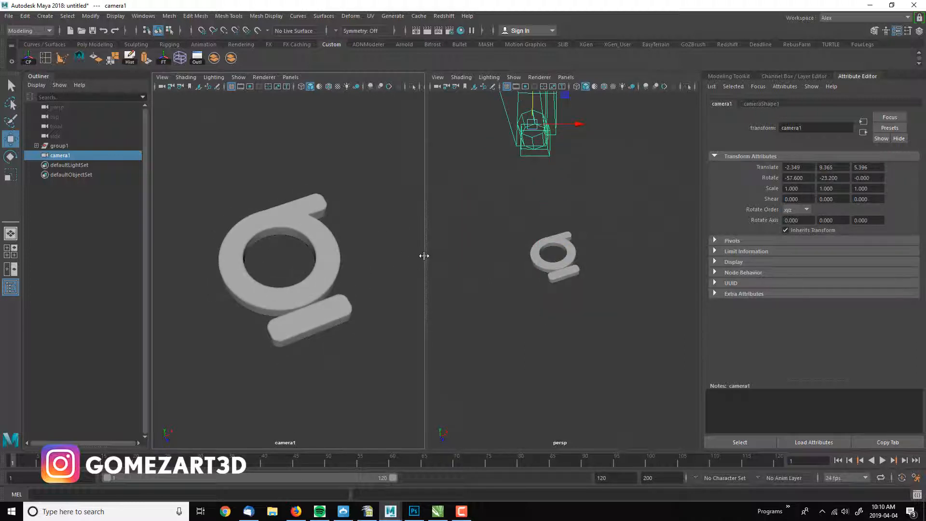
pyautogui.moveTo(424, 255); pyautogui.dragTo(431, 256)
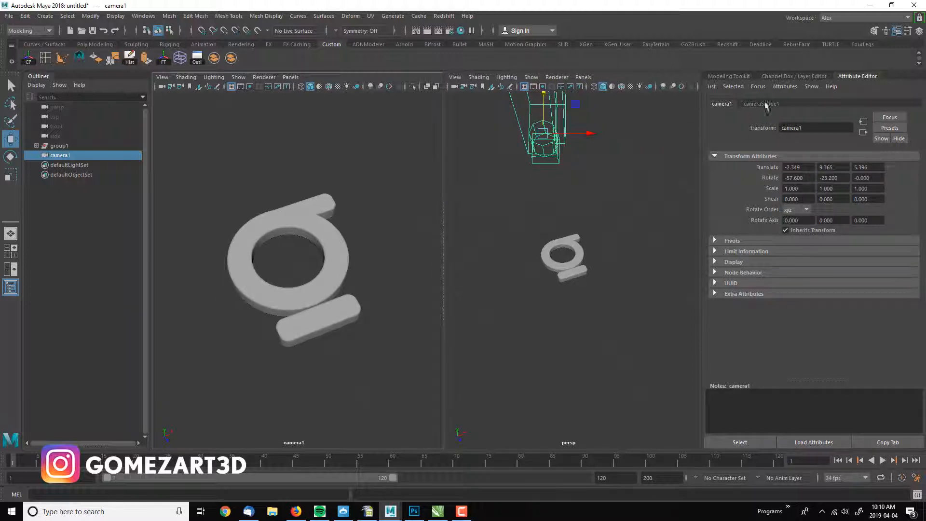
pyautogui.click(761, 103)
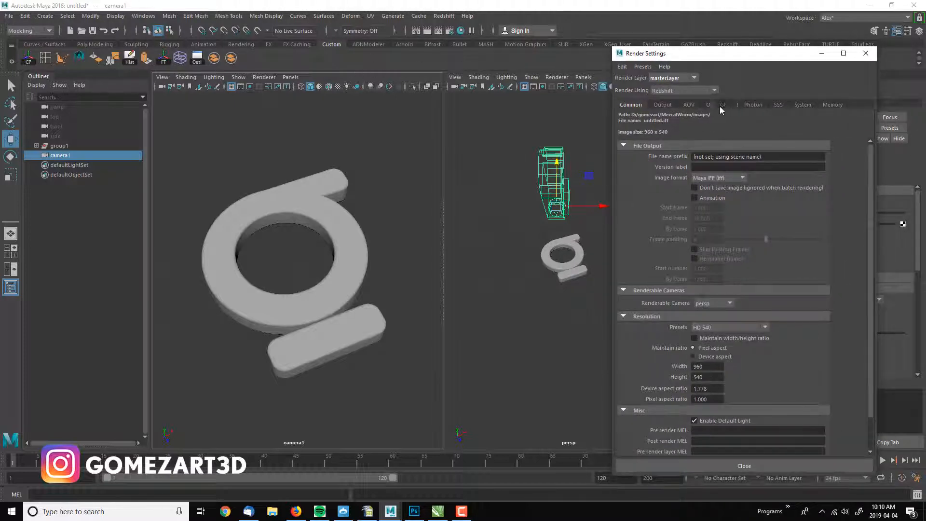
# Step: Check the Redshift render settings sections, then close the window to show camera1's attributes
pyautogui.click(765, 327)
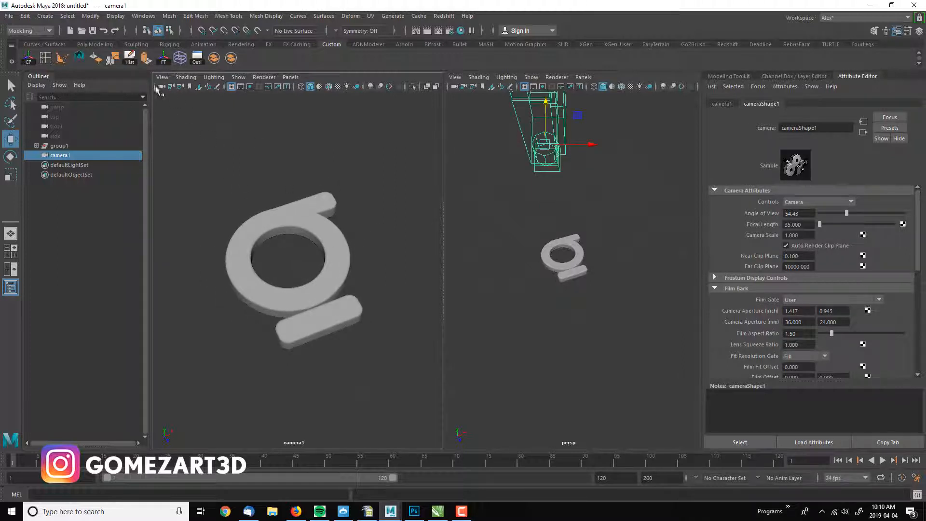
# Step: Turn on the Resolution Gate in the camera1 view to frame the logo
pyautogui.click(162, 77)
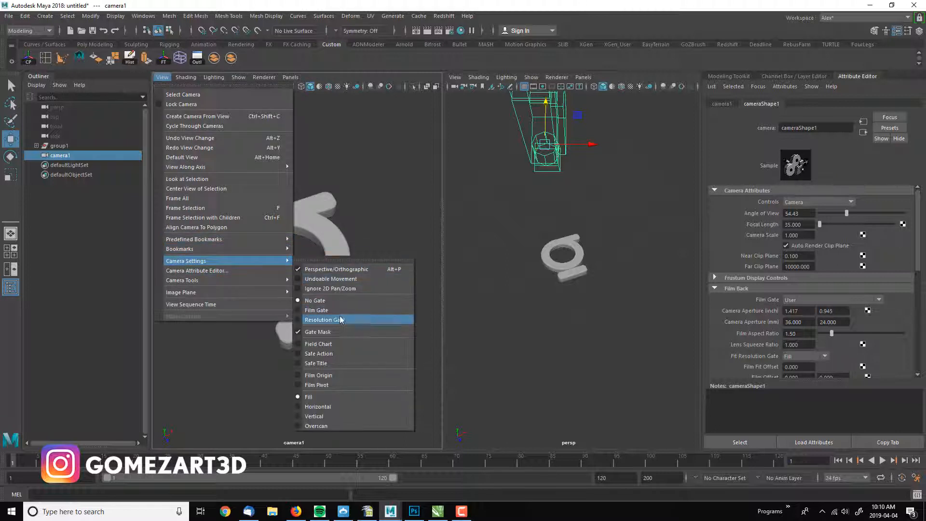
pyautogui.click(324, 319)
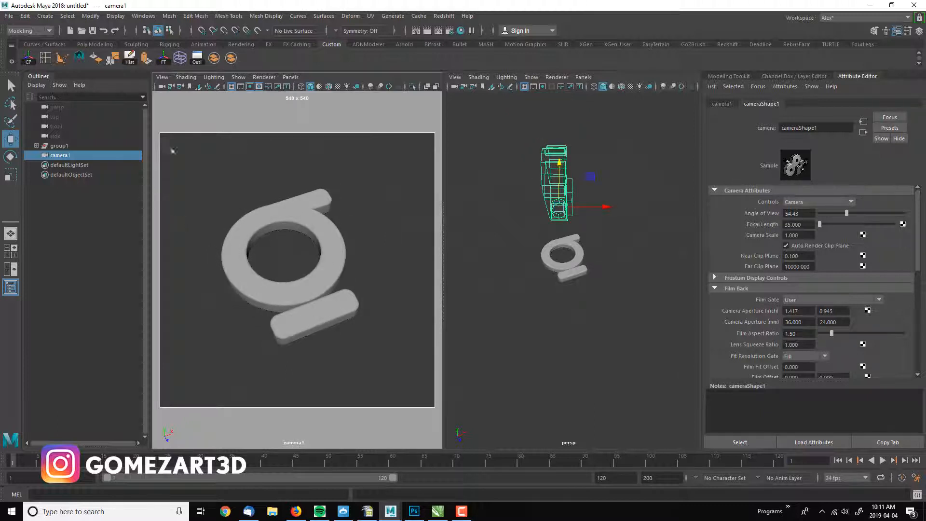
pyautogui.moveTo(466, 292)
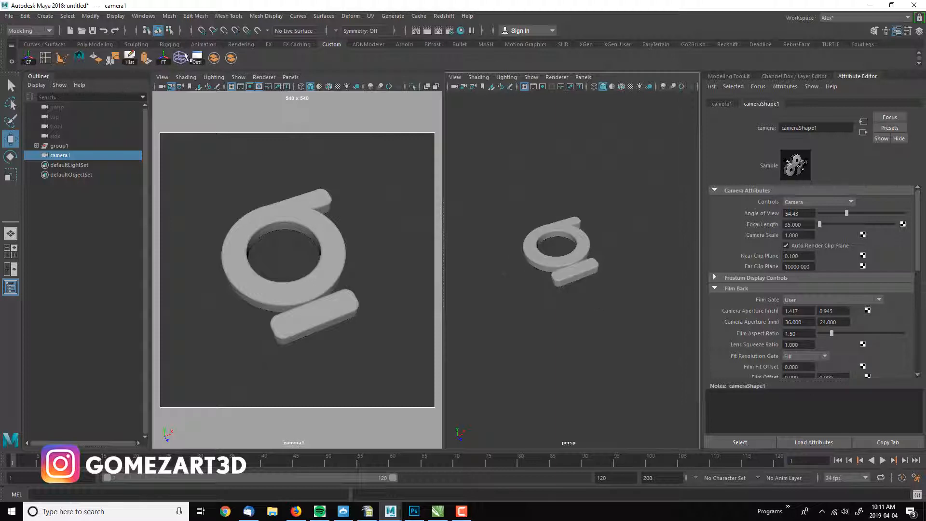
pyautogui.click(95, 44)
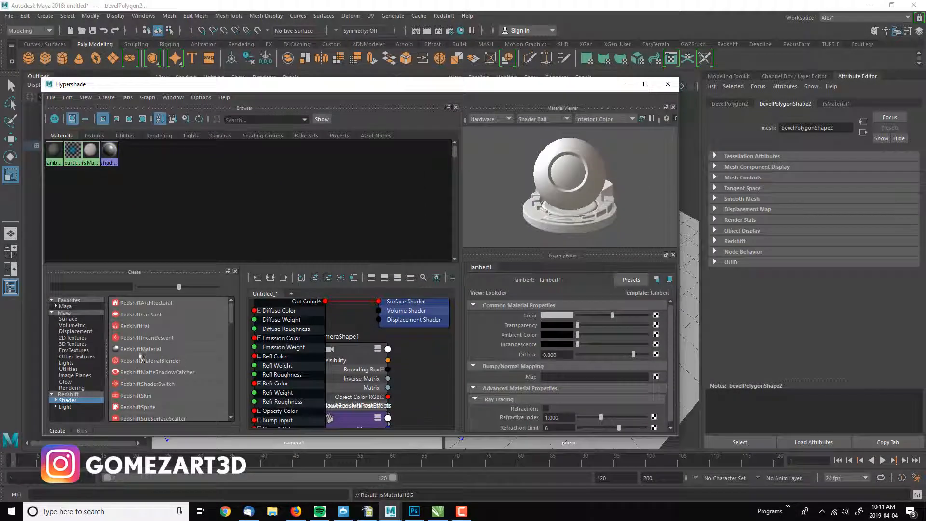
# Step: Create a second Redshift material, then rename rsMaterial1 to Logo_RS and rsMaterial2 to PlaneRS
pyautogui.click(140, 348)
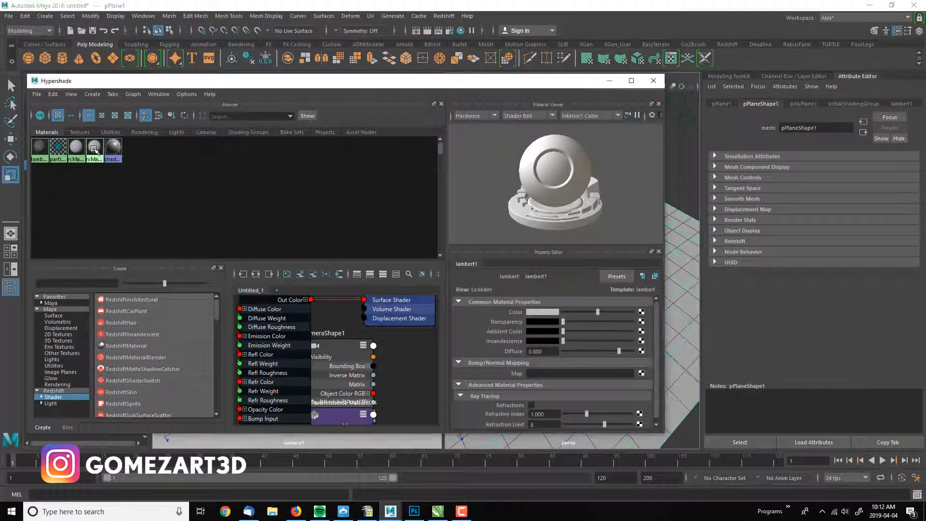
pyautogui.click(76, 148)
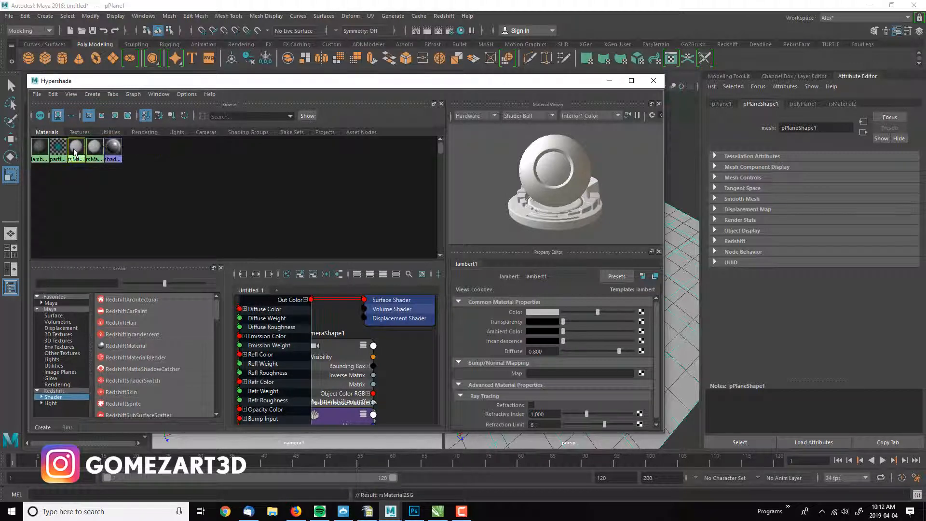
pyautogui.click(76, 146)
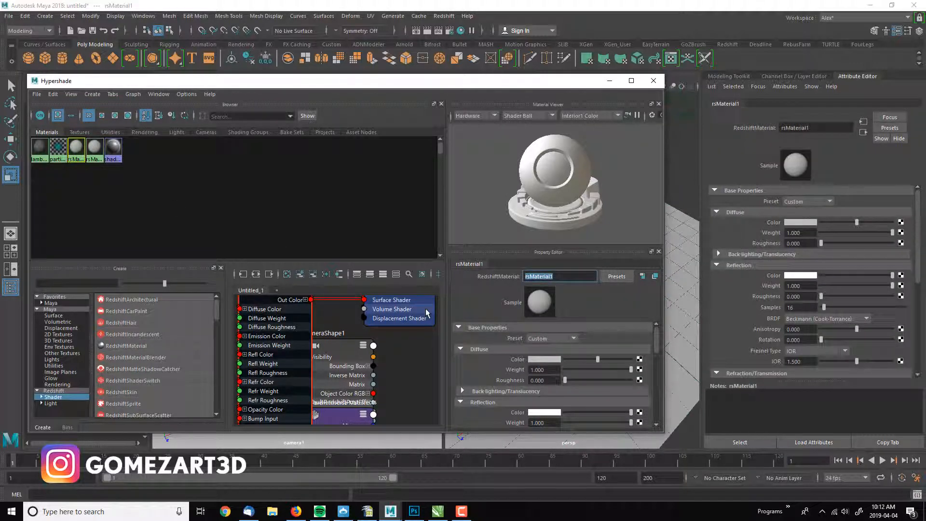
pyautogui.write('Logo')
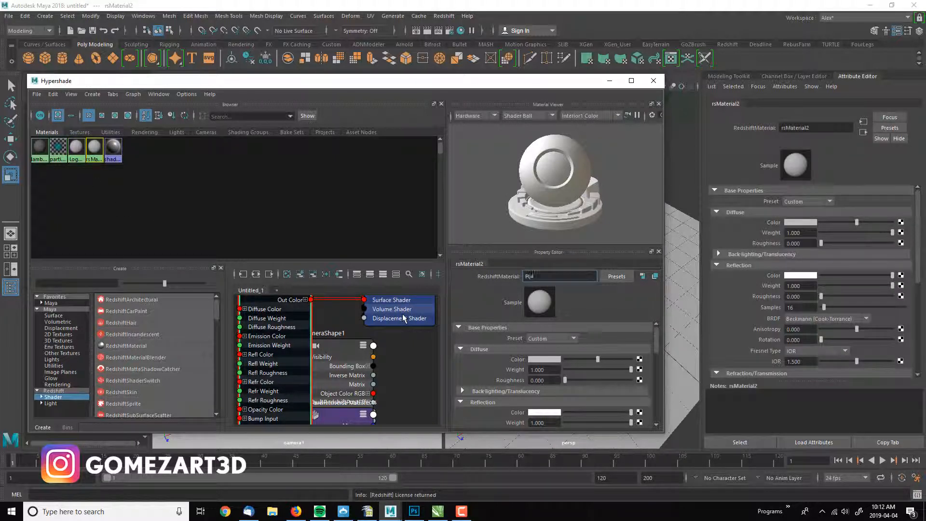
pyautogui.write('PlaneRS')
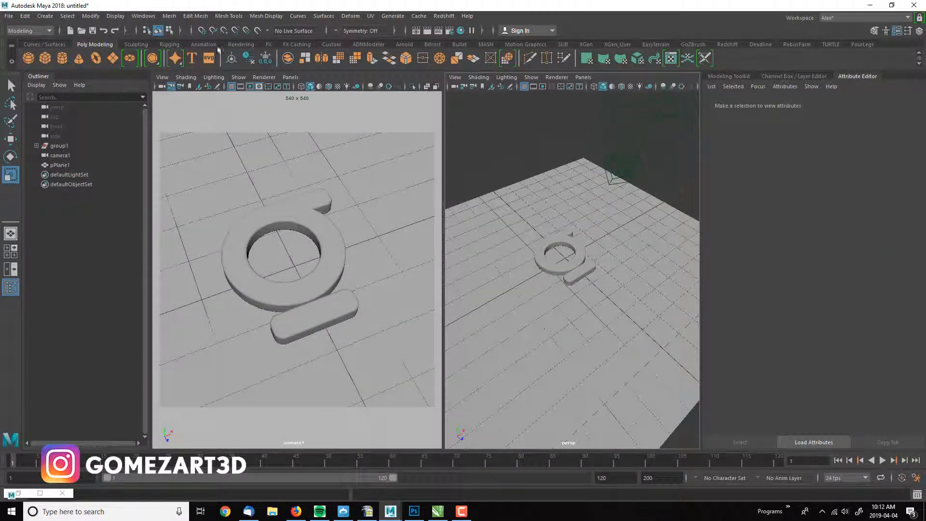
# Step: Create a Redshift physical light, set its area shape to Disc, and move it beside the logo
pyautogui.click(443, 15)
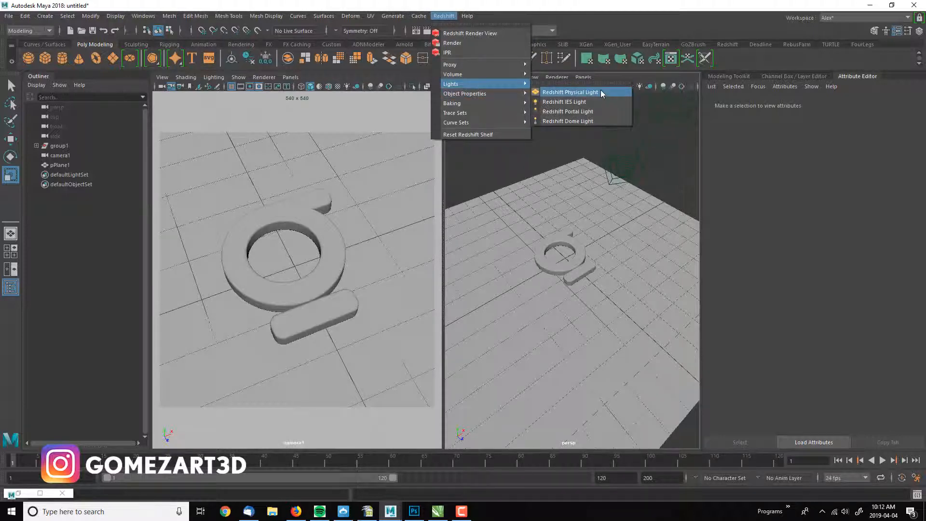
pyautogui.click(569, 91)
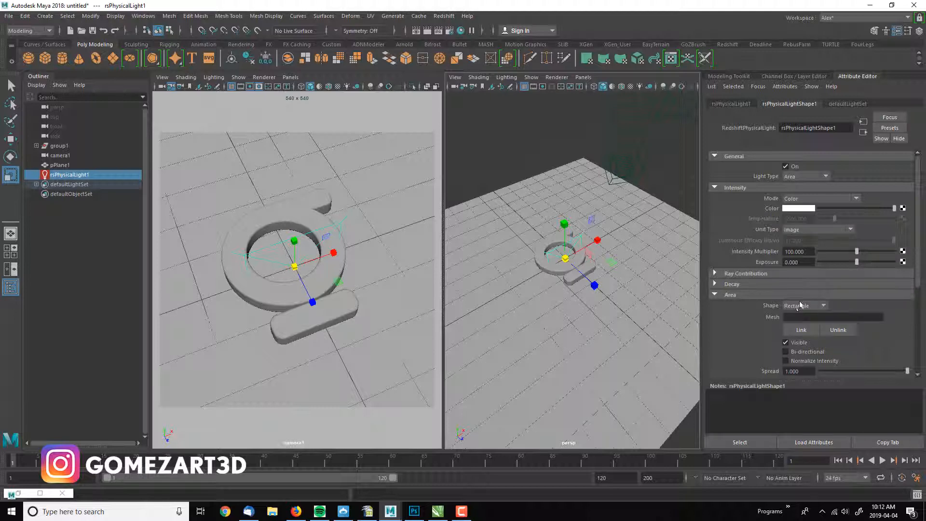
pyautogui.click(803, 305)
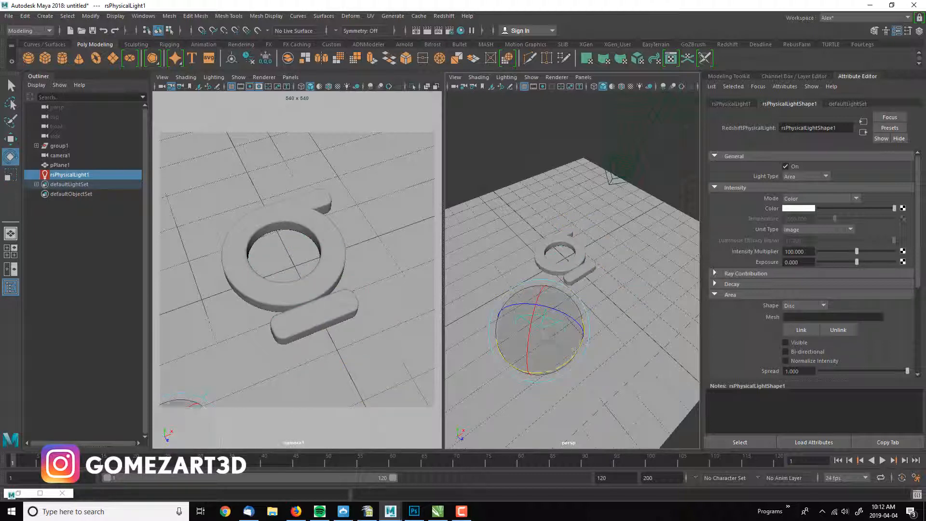
pyautogui.moveTo(537, 331); pyautogui.dragTo(526, 272)
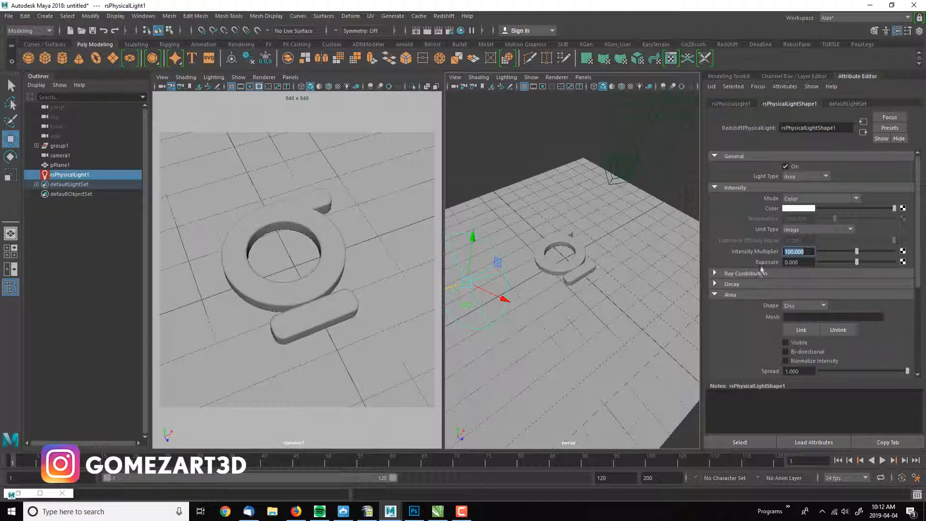
# Step: Set the light's intensity multiplier to 50 and render the scene in the Redshift Render View
pyautogui.write('5')
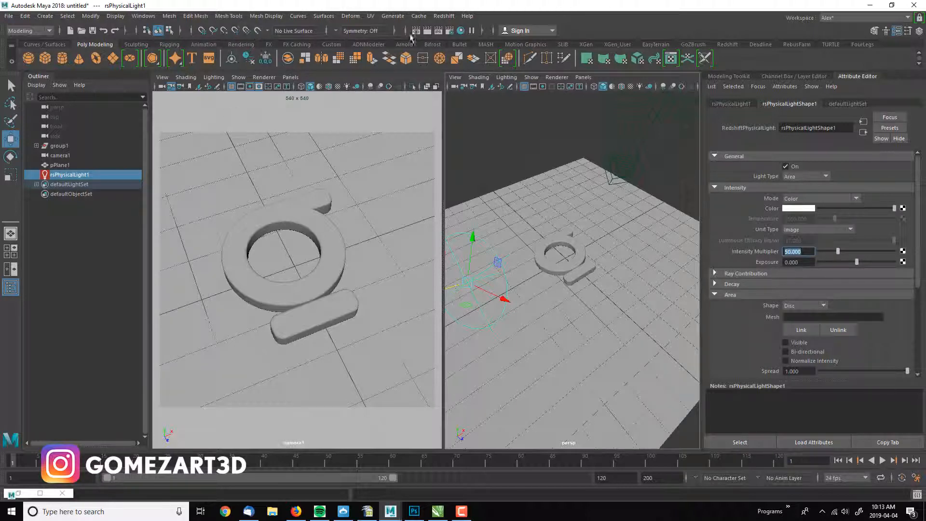
pyautogui.click(442, 16)
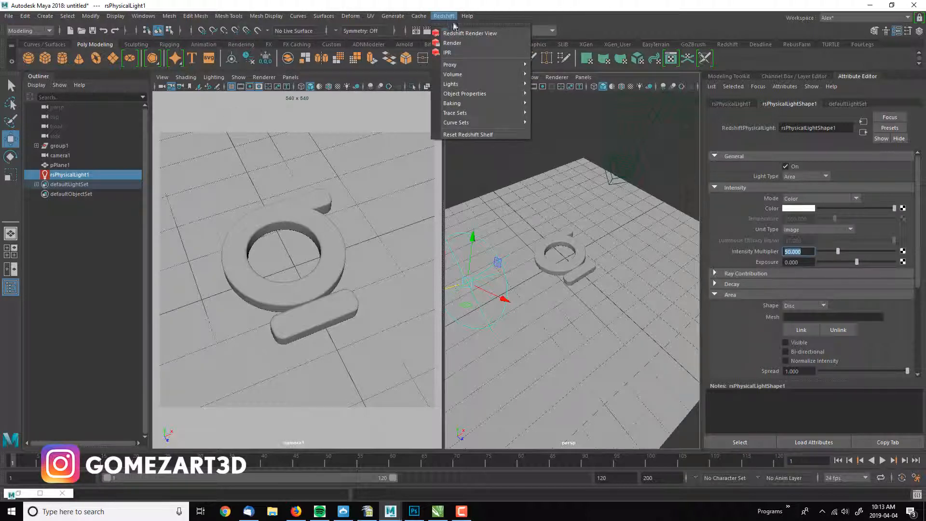
pyautogui.moveTo(452, 43)
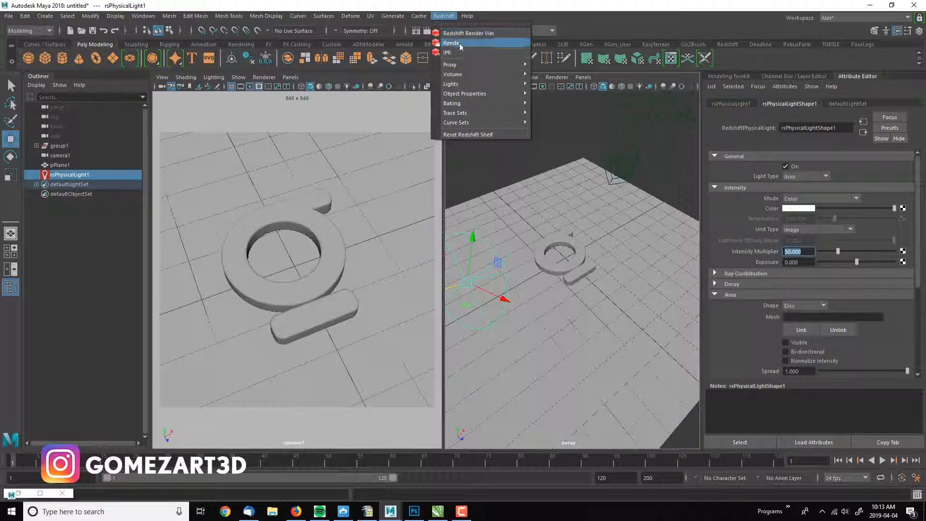
pyautogui.click(468, 33)
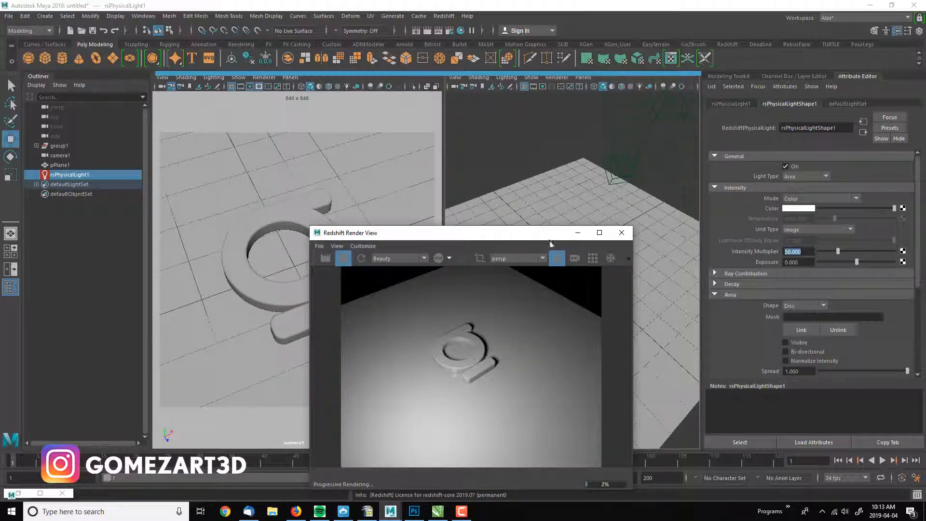
# Step: Switch the Redshift Render View's render camera from perspective to camera1
pyautogui.click(304, 160)
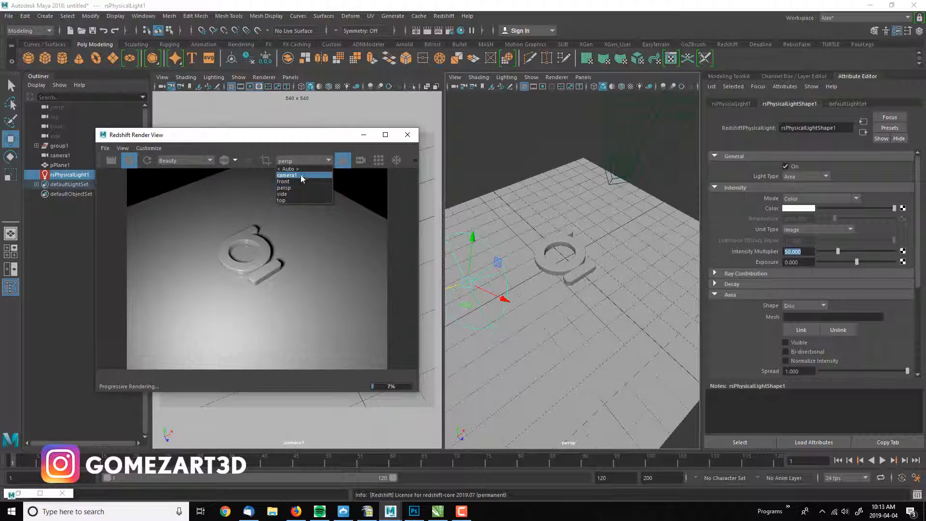
pyautogui.click(289, 175)
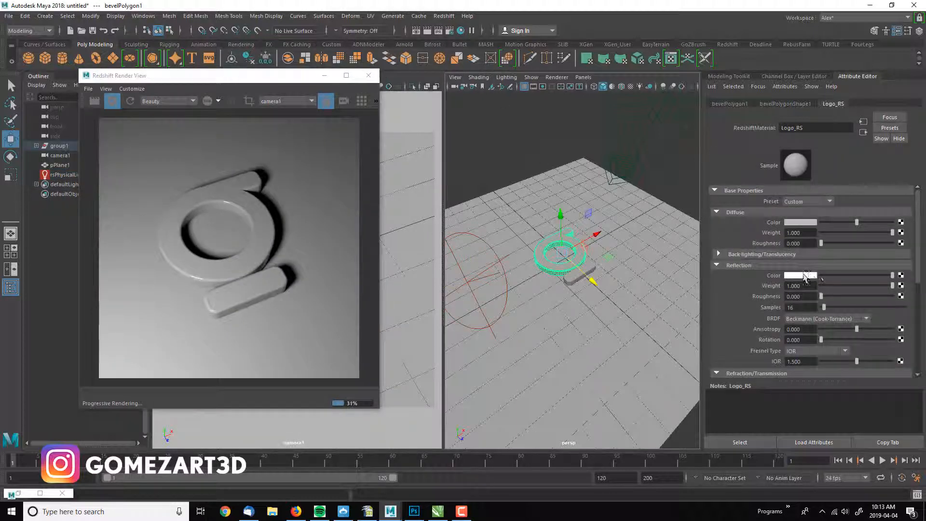
# Step: Give Logo_RS a pink diffuse colour and raise Reflection Roughness to about 0.45
pyautogui.click(800, 274)
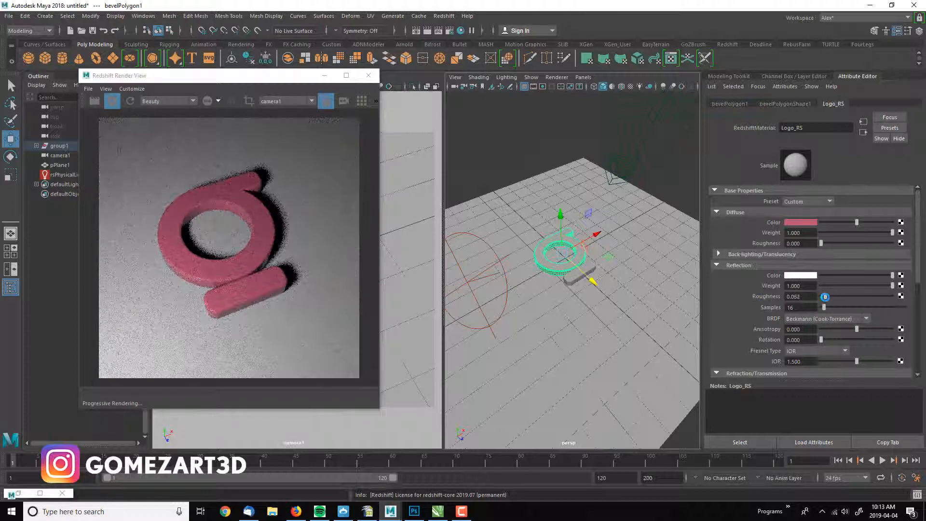
pyautogui.moveTo(821, 296); pyautogui.dragTo(825, 297)
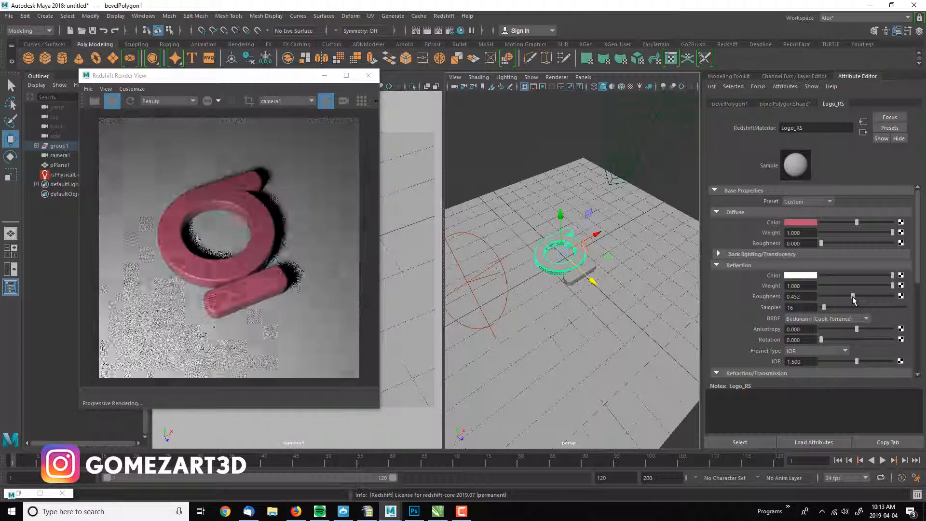
pyautogui.moveTo(852, 295); pyautogui.dragTo(856, 296)
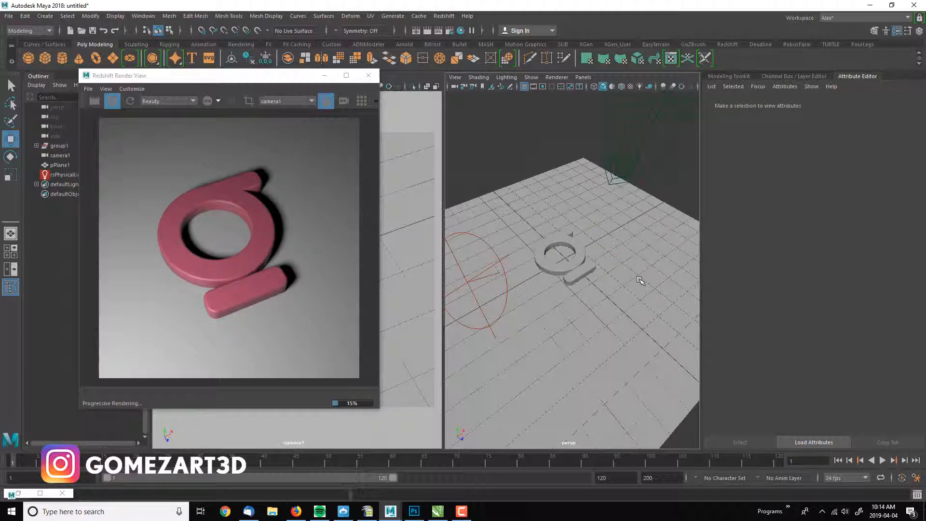
pyautogui.moveTo(579, 173)
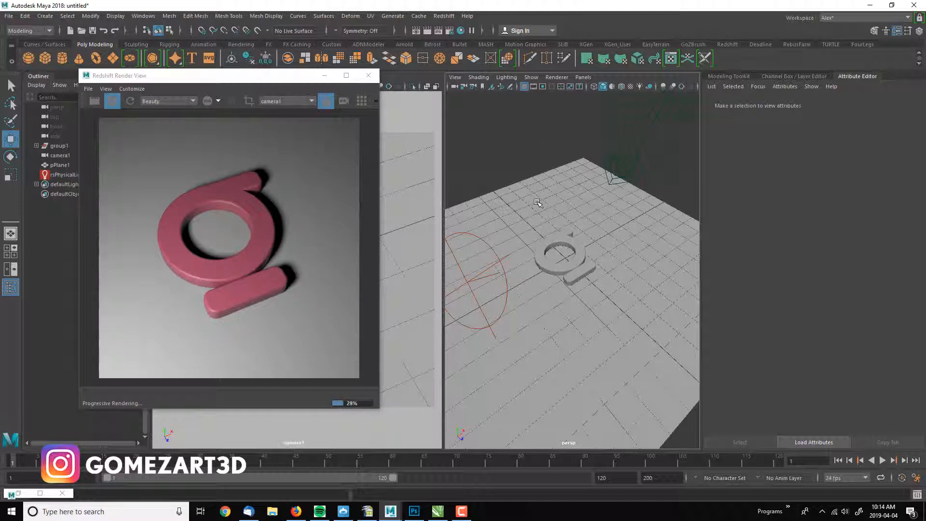
# Step: Set the plane's Redshift material diffuse colour to a dark value
pyautogui.click(58, 165)
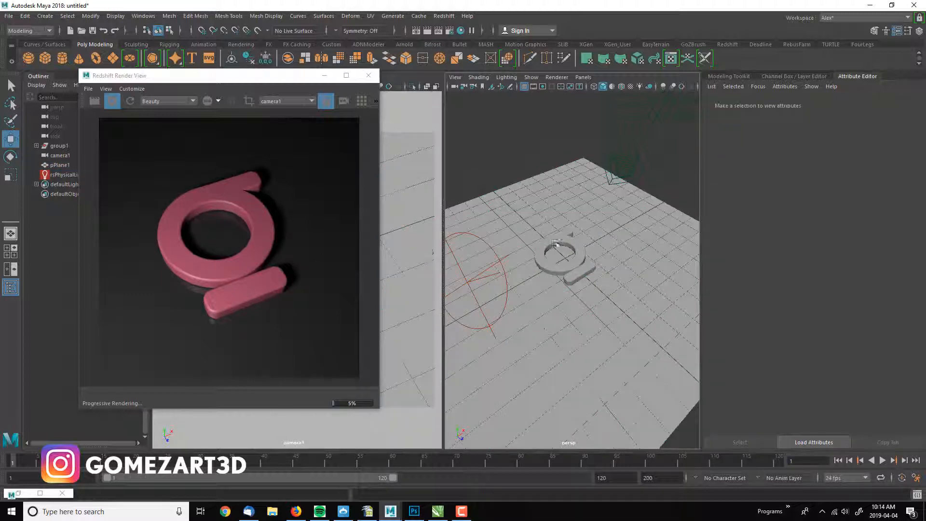
pyautogui.click(64, 175)
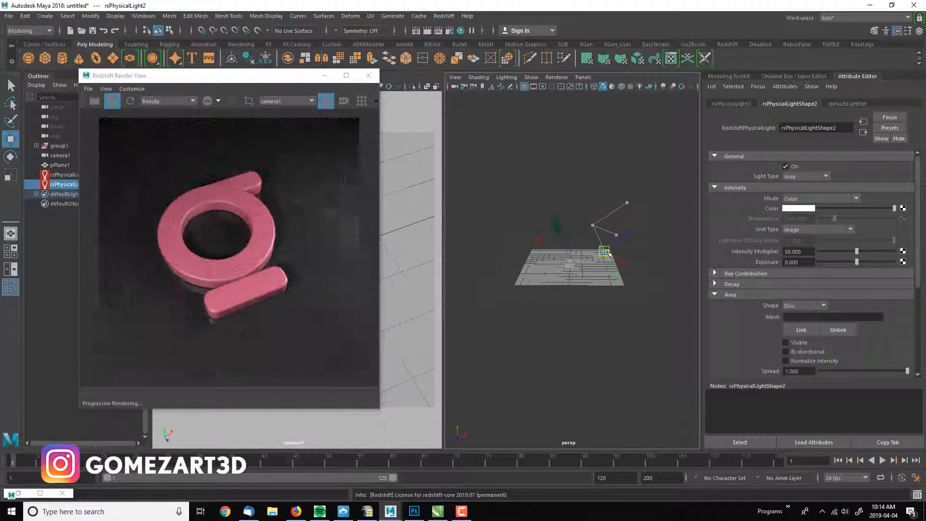
# Step: Place the second light, raise its intensity to ~76, and set rsPhysicalLight1's blue to 0.895
pyautogui.moveTo(857, 251); pyautogui.dragTo(860, 251)
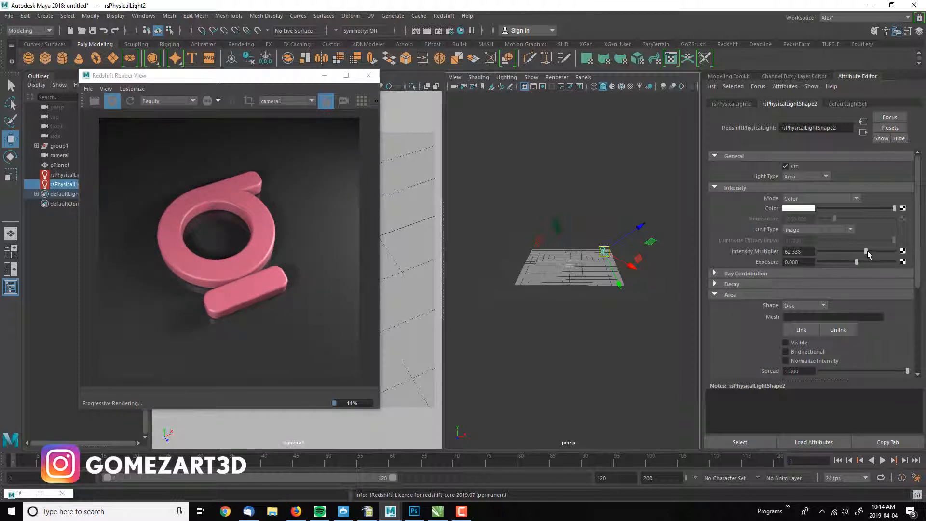
pyautogui.moveTo(863, 251); pyautogui.dragTo(877, 251)
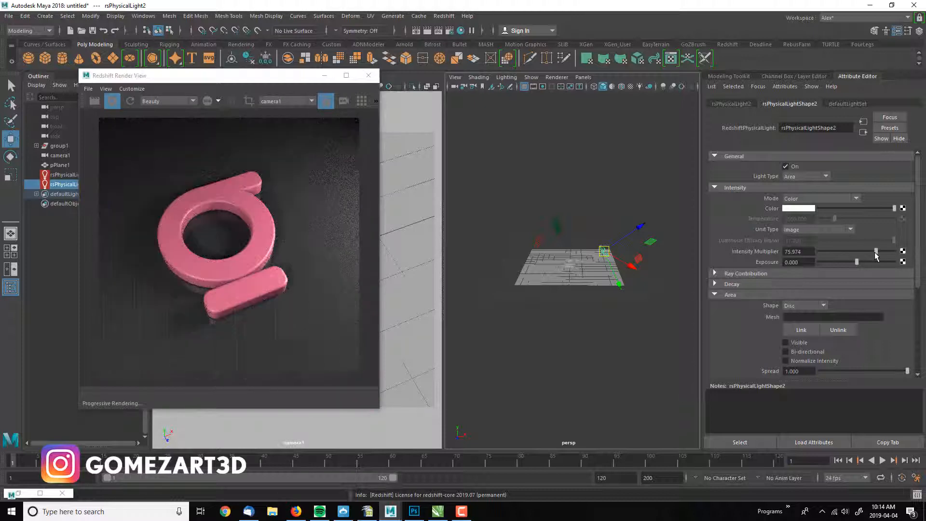
pyautogui.click(815, 208)
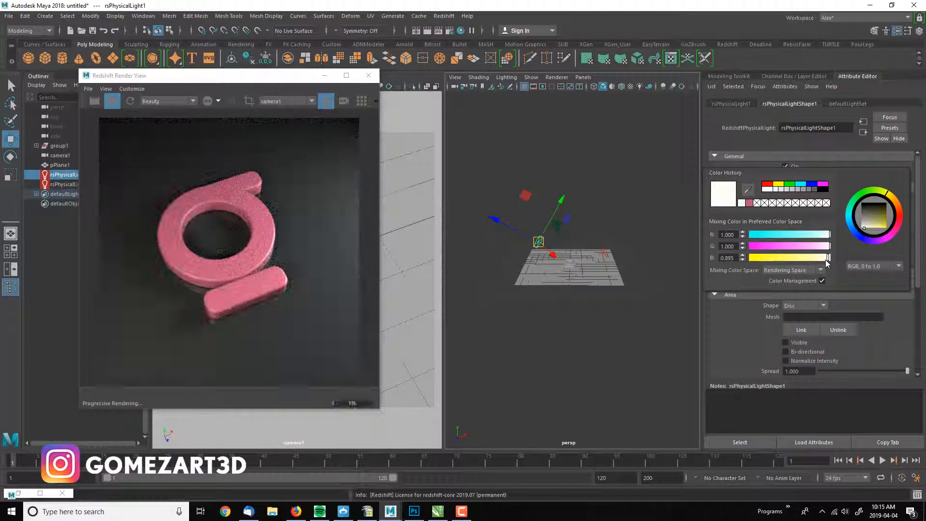
pyautogui.moveTo(833, 258); pyautogui.dragTo(825, 257)
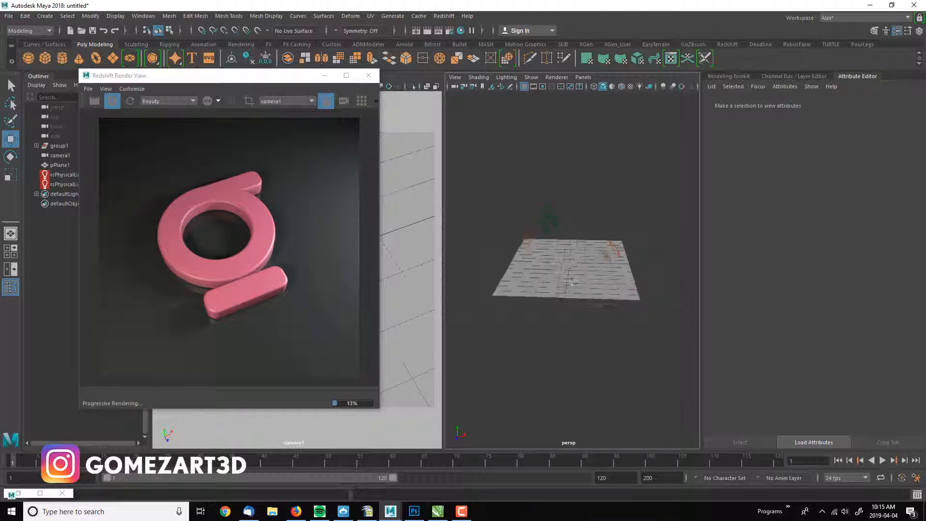
# Step: Select the second light, look through it in the viewport, then orbit the perspective view
pyautogui.click(63, 184)
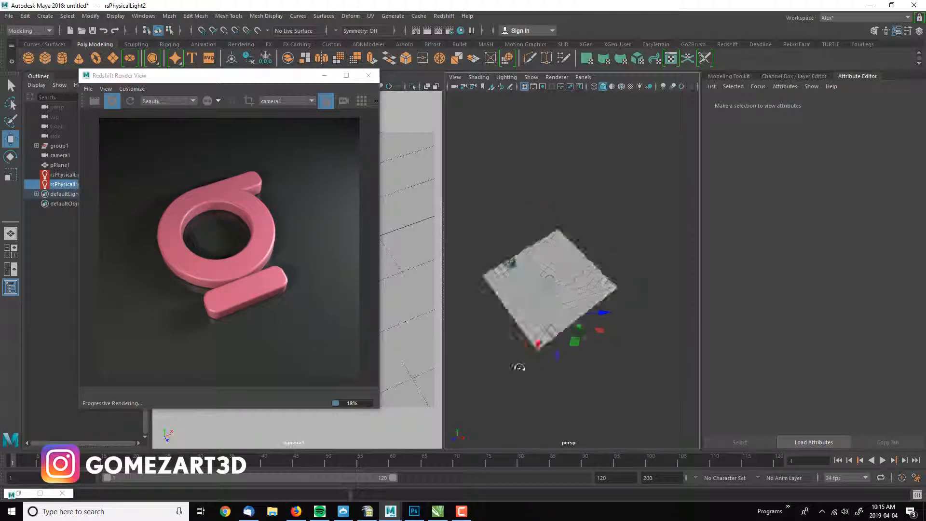
pyautogui.click(584, 77)
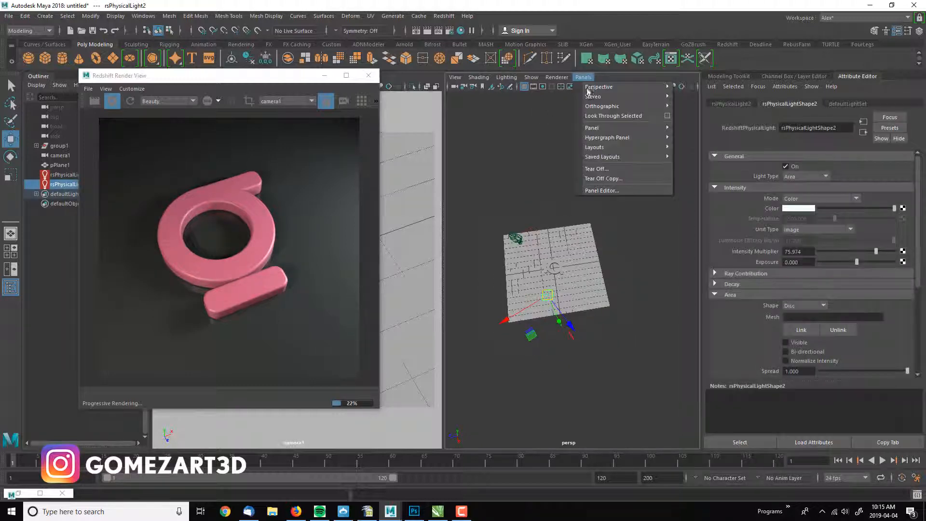
pyautogui.click(601, 106)
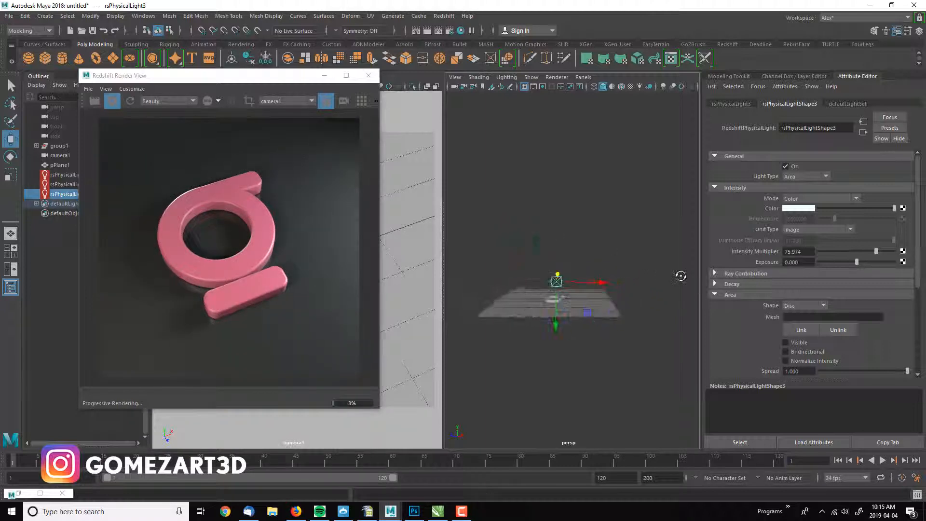
pyautogui.moveTo(561, 284); pyautogui.dragTo(620, 278)
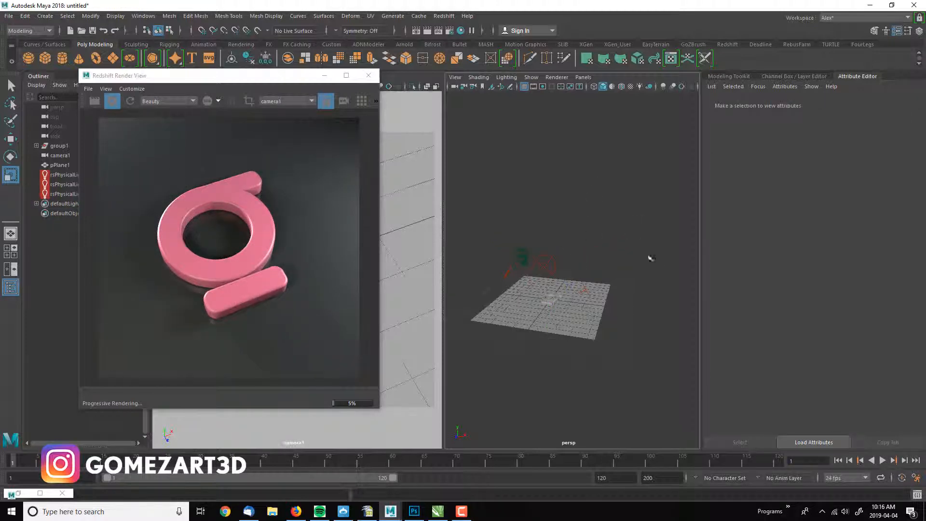
pyautogui.moveTo(310, 224)
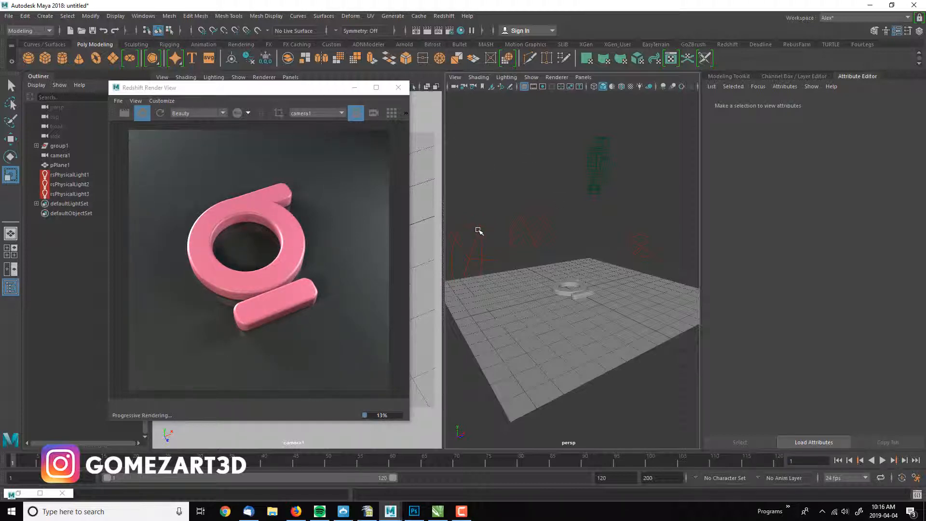
# Step: Set Area Samples to 256 on rsPhysicalLight3, rsPhysicalLight1 and rsPhysicalLight2
pyautogui.click(71, 194)
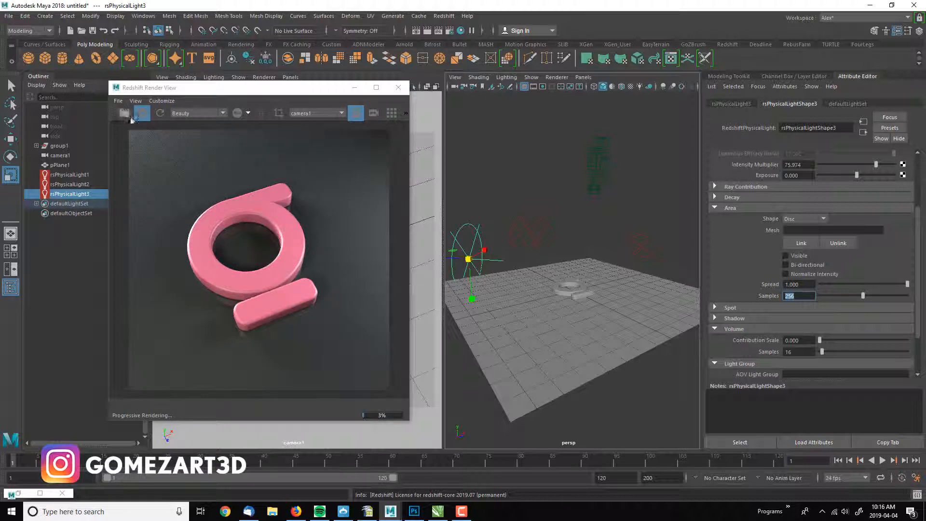
pyautogui.click(71, 174)
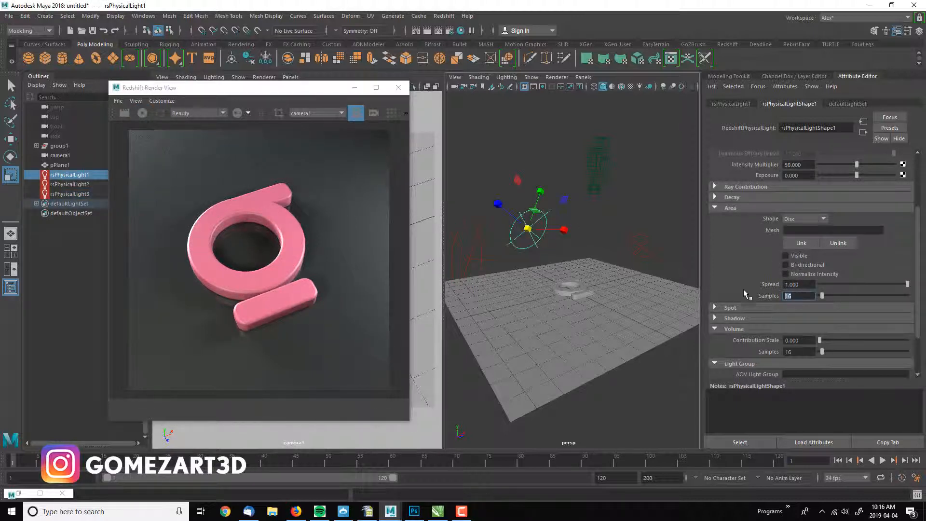
pyautogui.write('256')
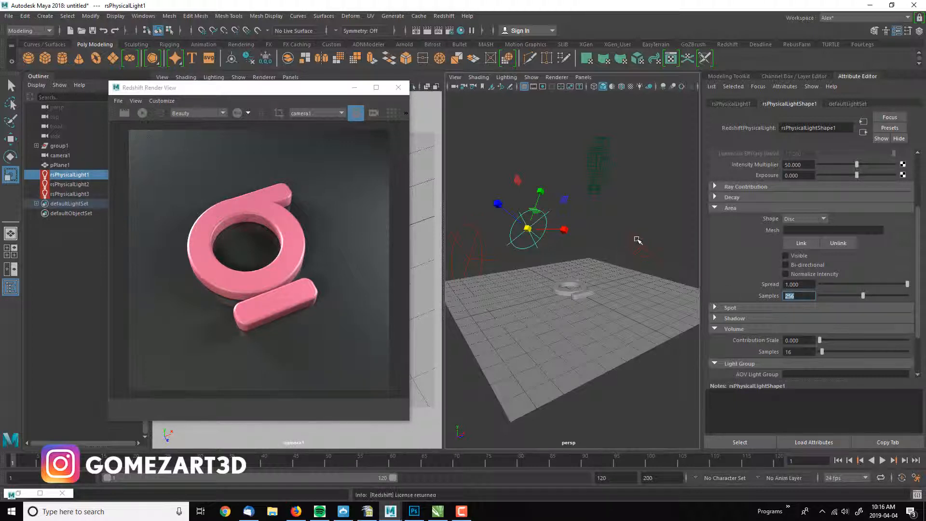
pyautogui.click(69, 184)
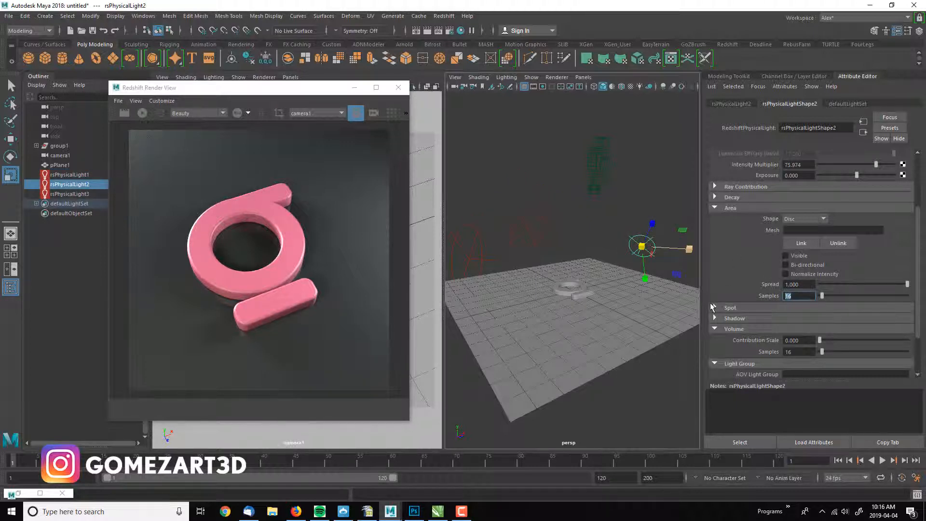
pyautogui.write('256')
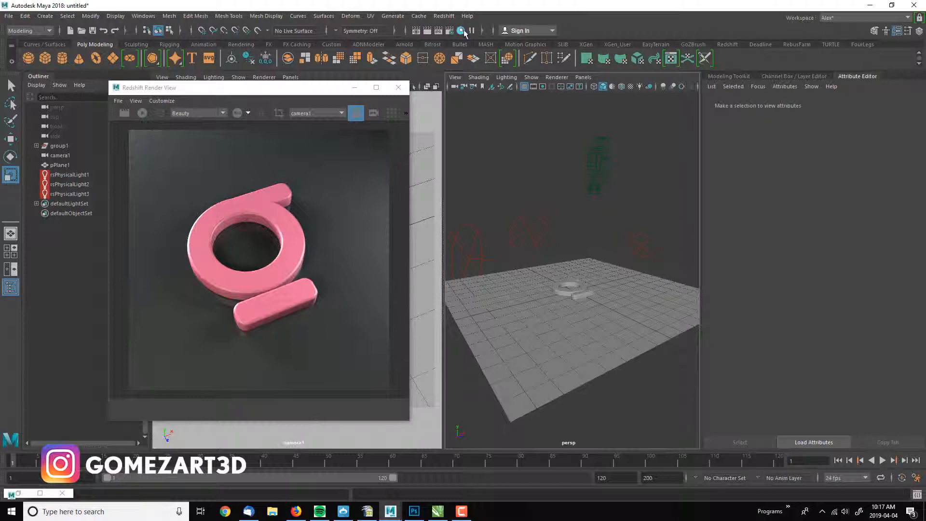
# Step: Set the render resolution to 1080 × 1920 and render the portrait frame
pyautogui.click(460, 30)
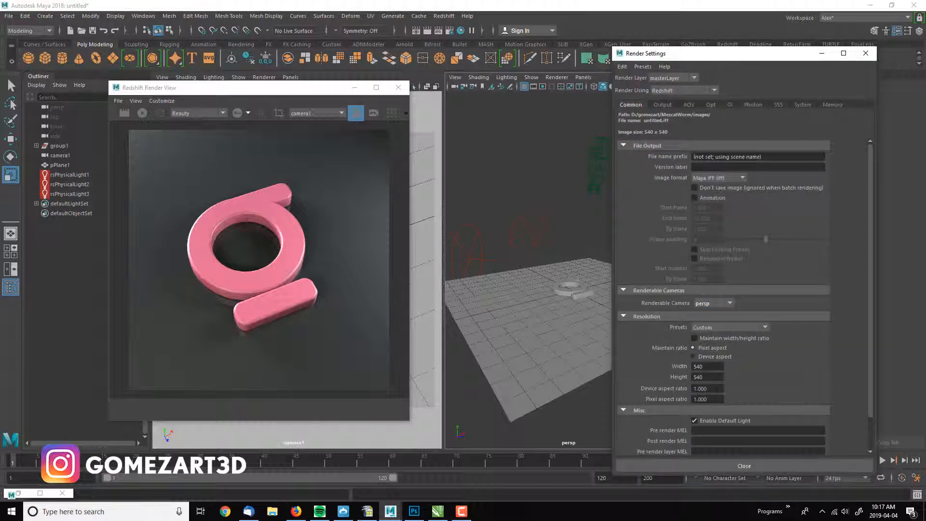
pyautogui.click(707, 366)
pyautogui.write('1080')
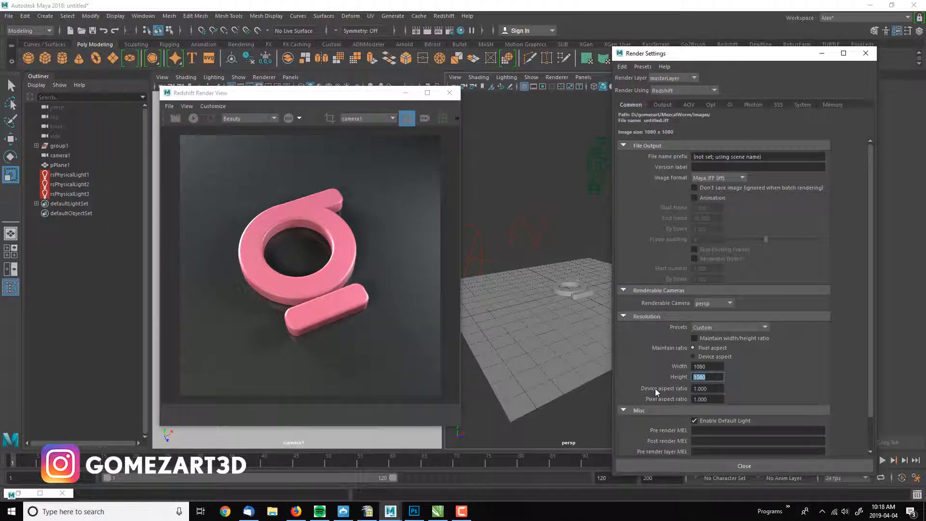
pyautogui.write('1920')
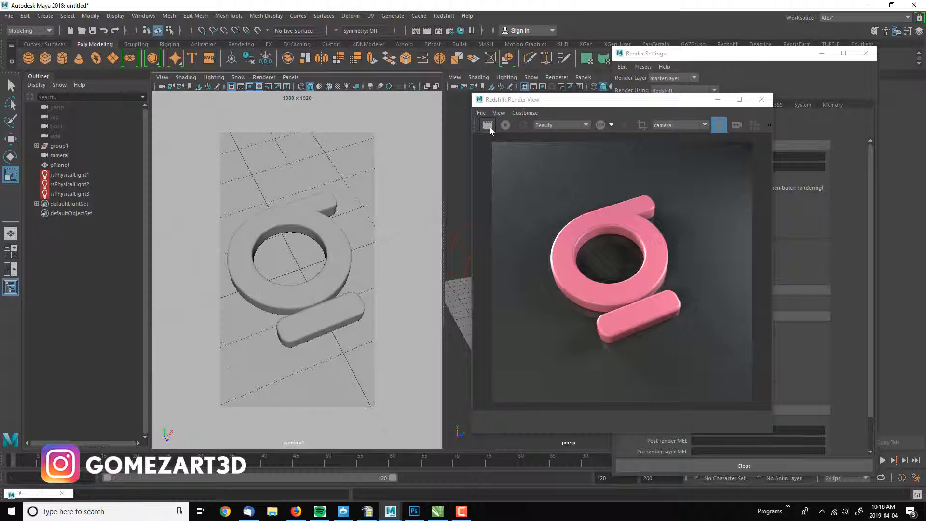
pyautogui.click(487, 124)
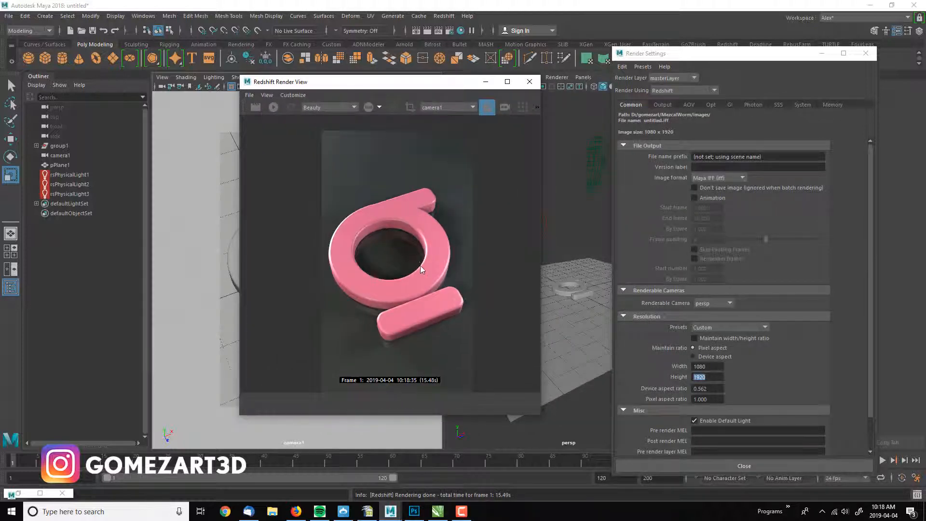
pyautogui.click(663, 105)
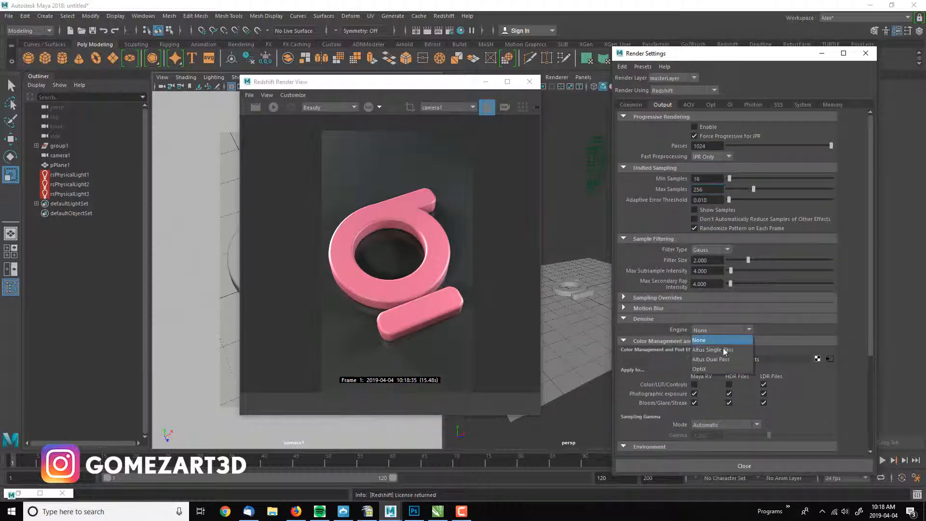
# Step: Use Brute Force primary and Irradiance Point Cloud secondary GI, and snapshot the previous render
pyautogui.click(699, 369)
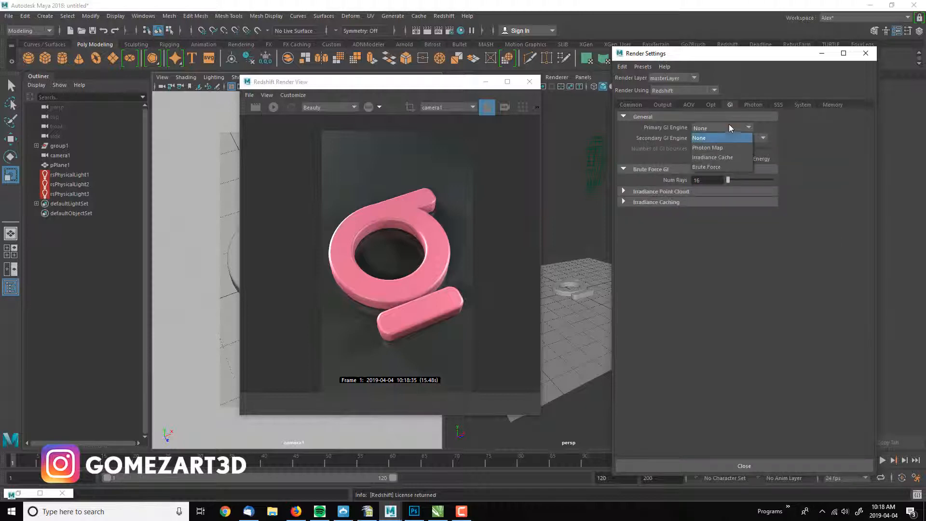
pyautogui.click(705, 166)
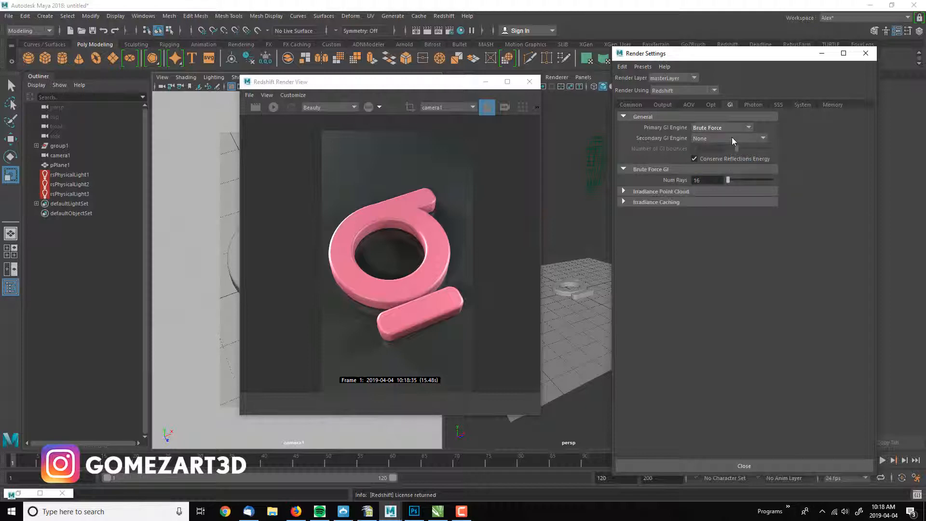
pyautogui.click(729, 138)
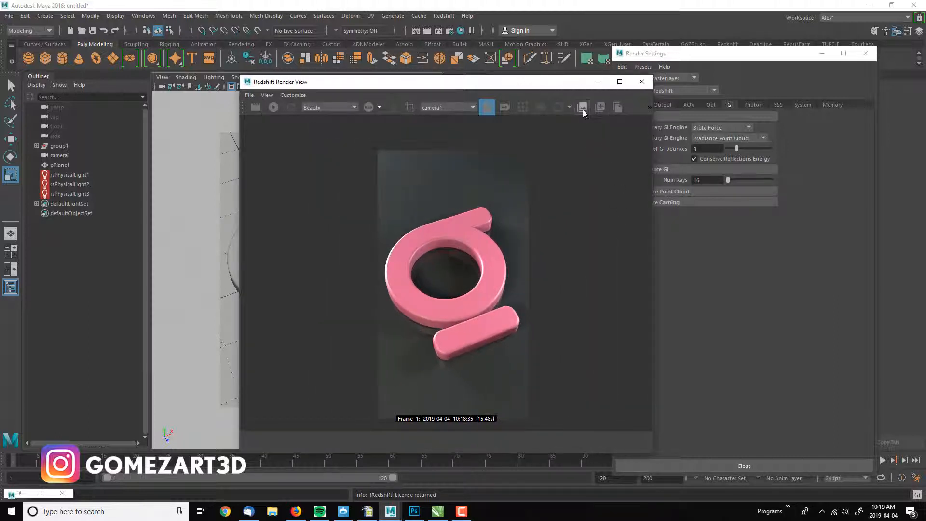
pyautogui.click(582, 107)
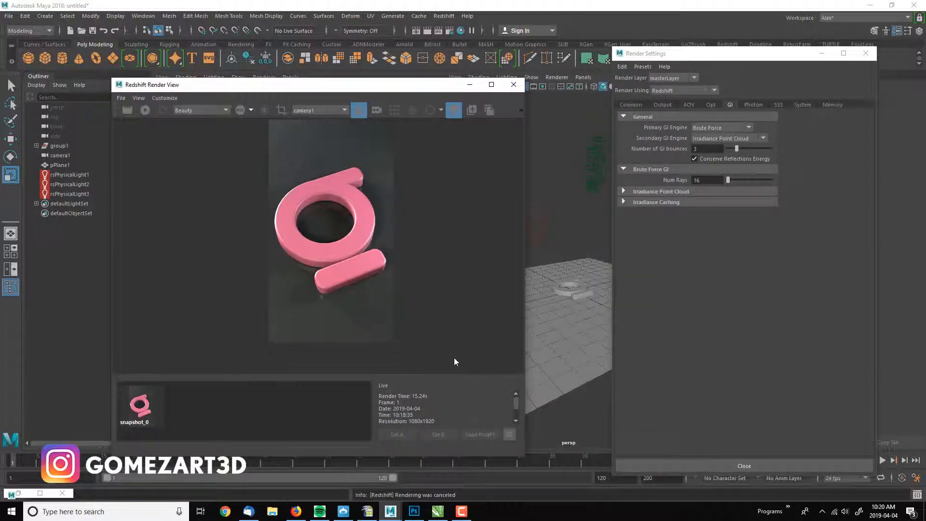
# Step: Render with GI, store it as snapshot_1, and toggle between snapshot_0 and snapshot_1
pyautogui.click(126, 110)
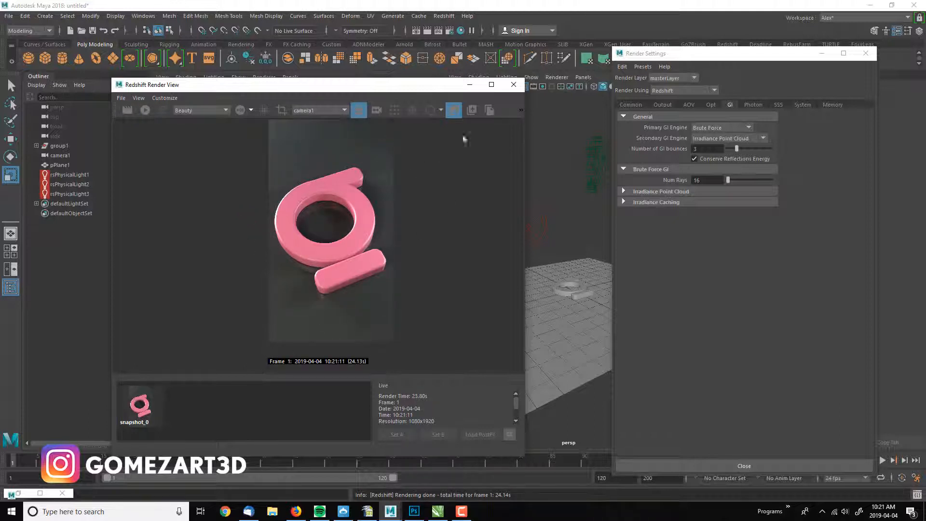
pyautogui.click(471, 110)
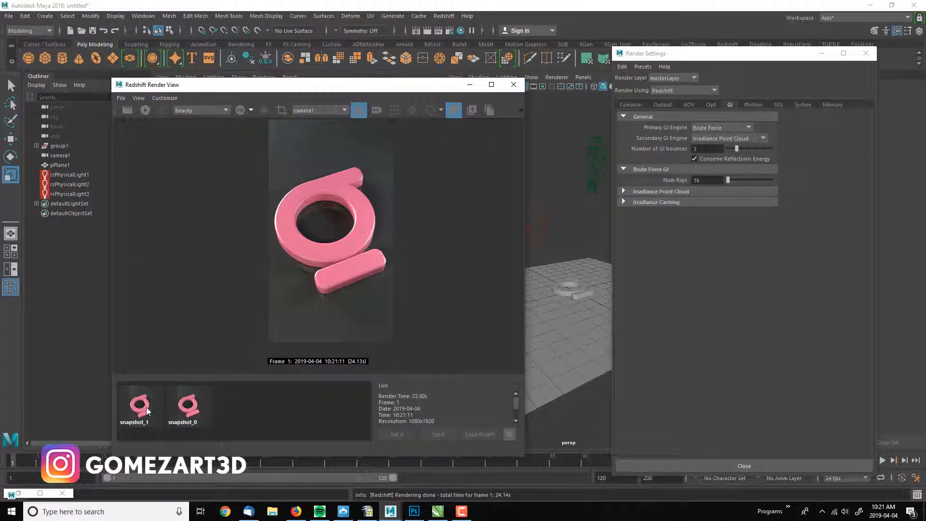
pyautogui.click(187, 407)
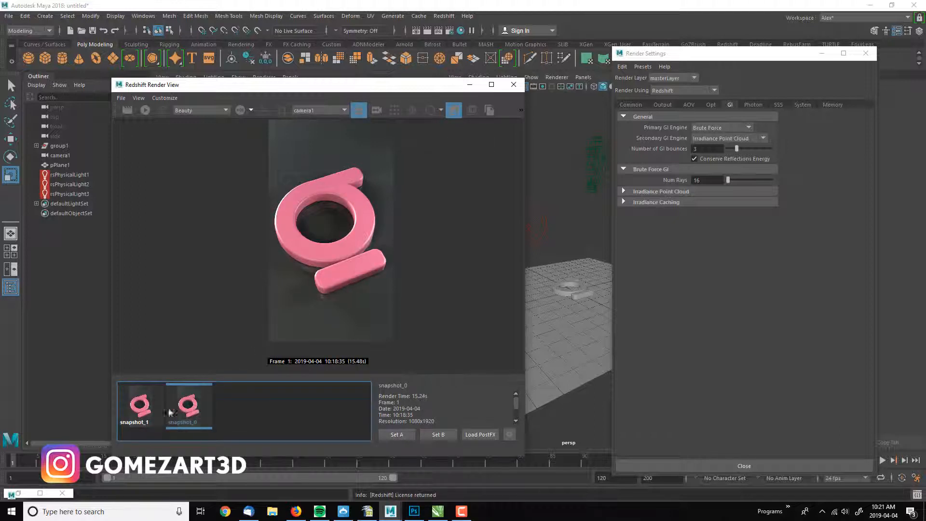
pyautogui.click(140, 408)
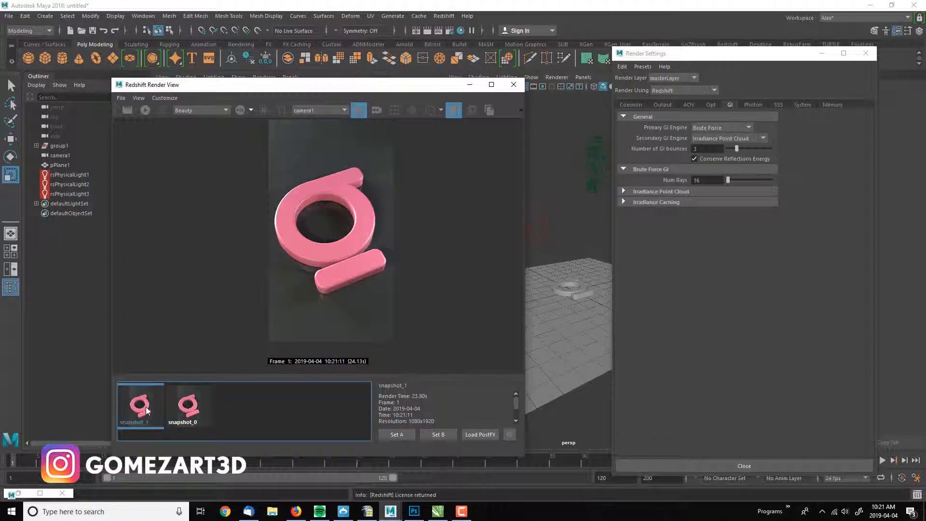
pyautogui.click(187, 406)
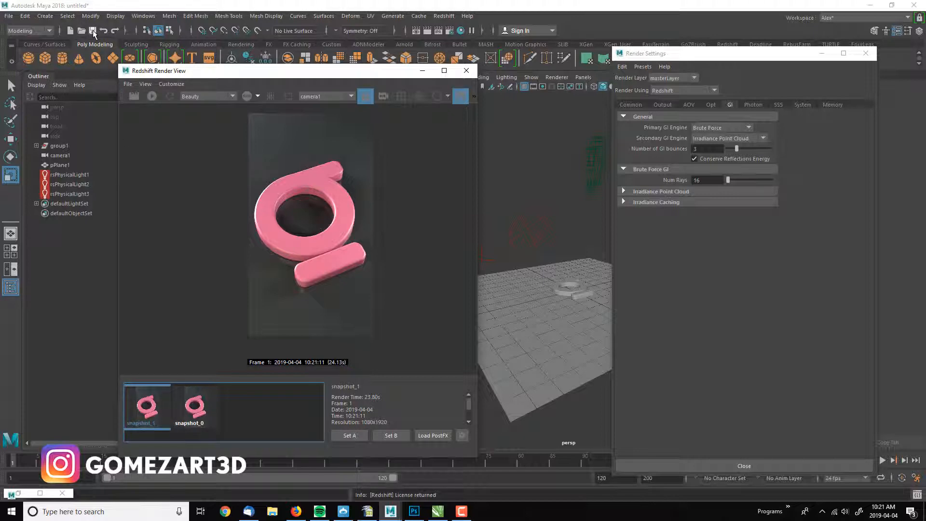
pyautogui.moveTo(220, 180)
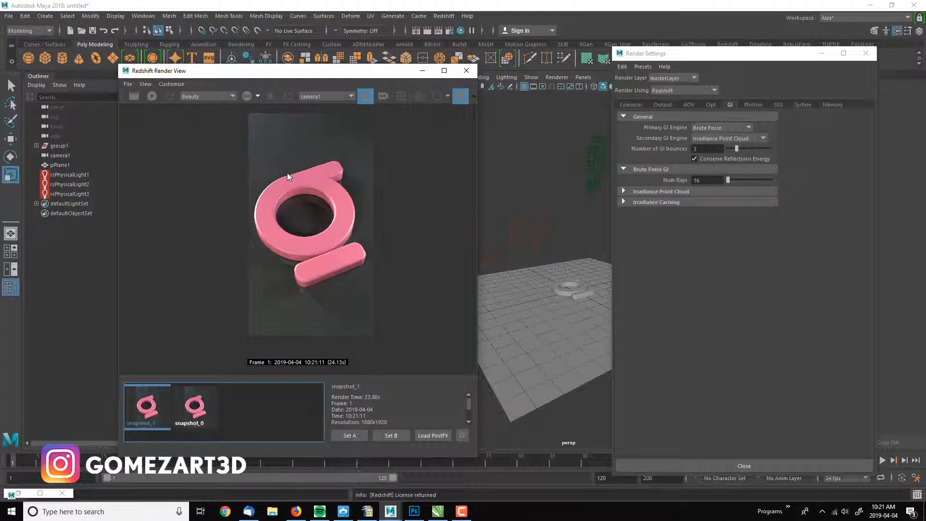
pyautogui.moveTo(649, 232)
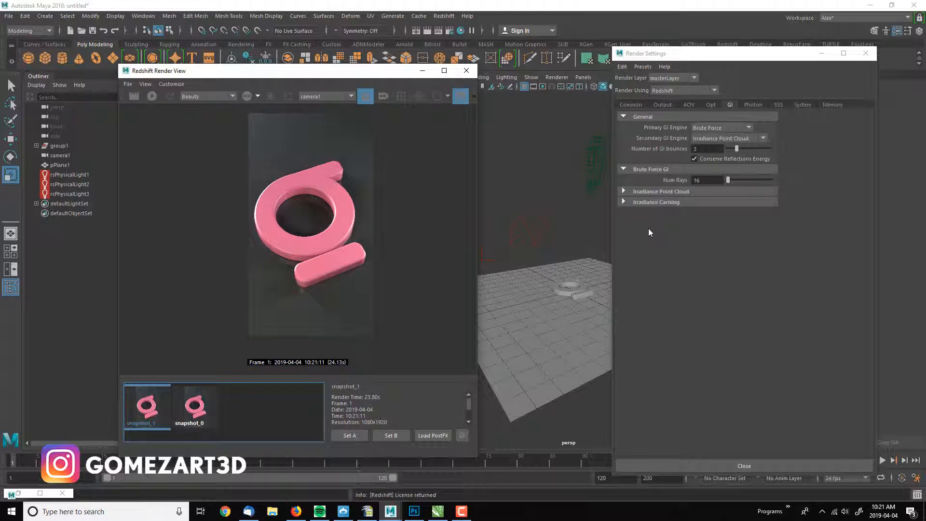